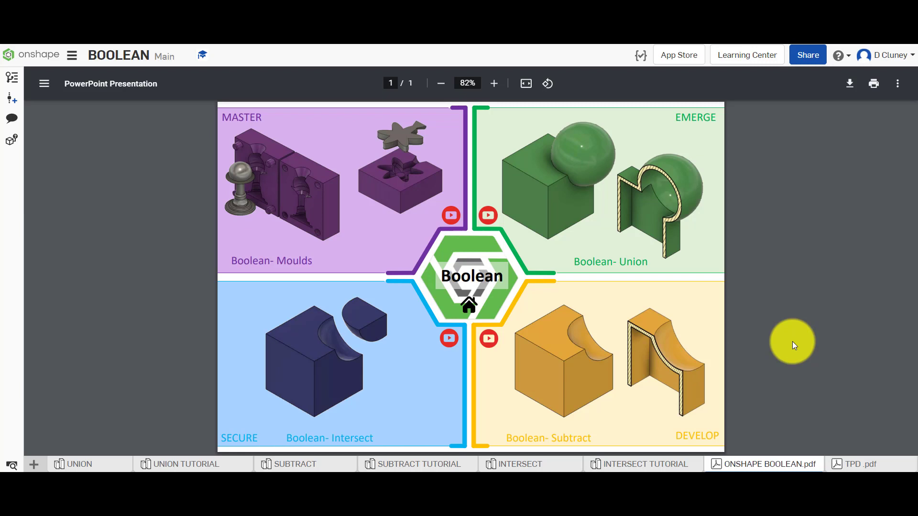
{"action": "mouse_move", "coordinate": [363, 285]}
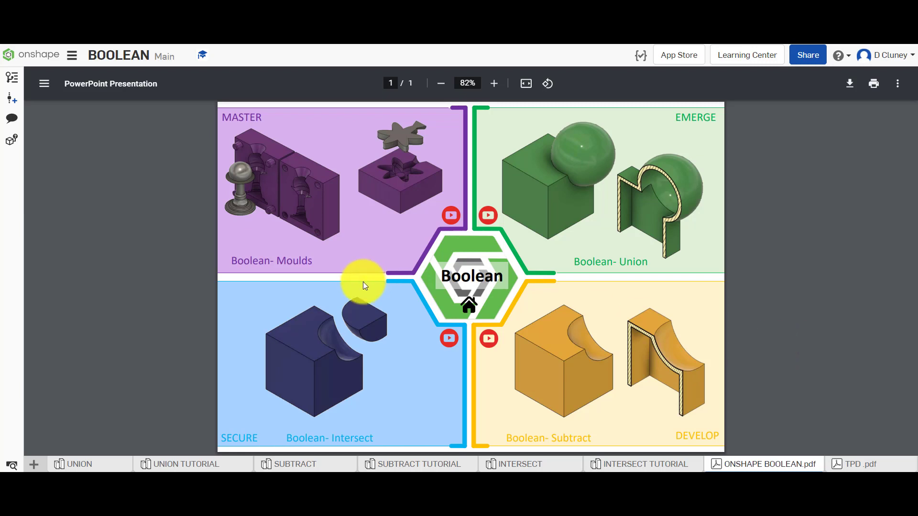
{"action": "mouse_move", "coordinate": [327, 204]}
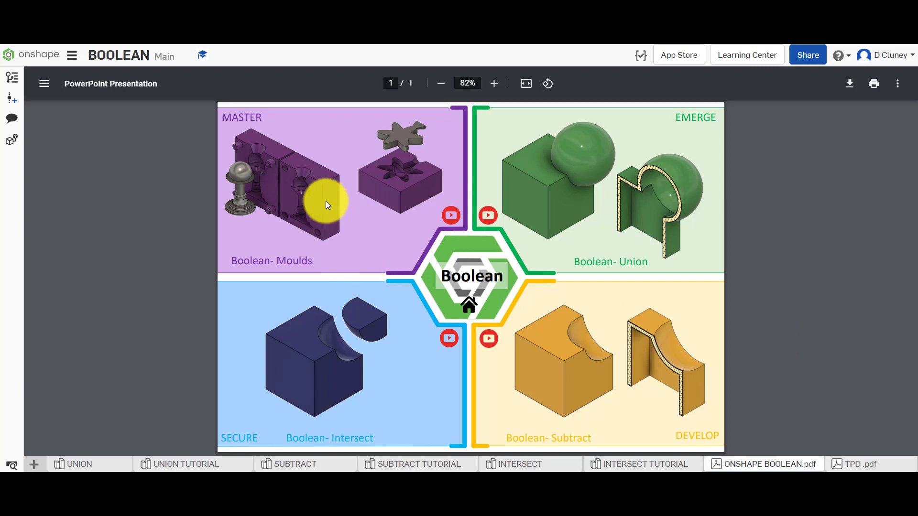
{"action": "mouse_move", "coordinate": [321, 183]}
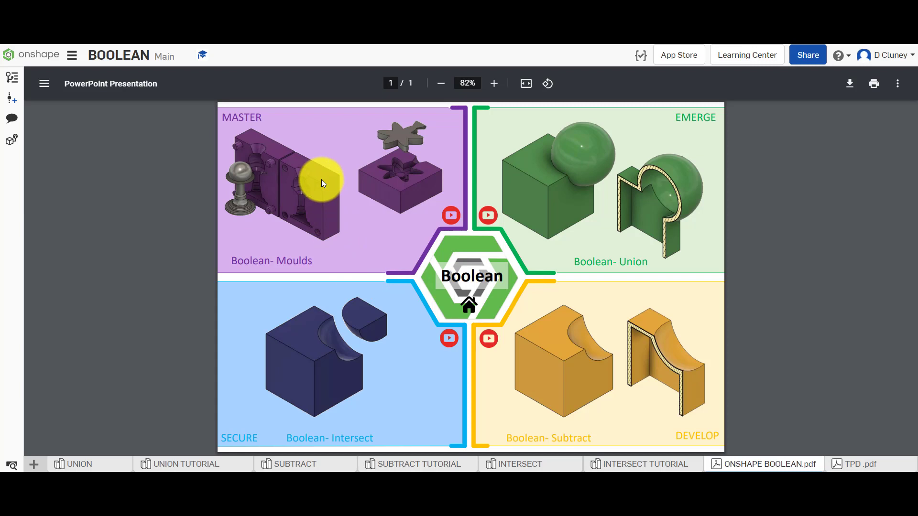
{"action": "mouse_move", "coordinate": [770, 369]}
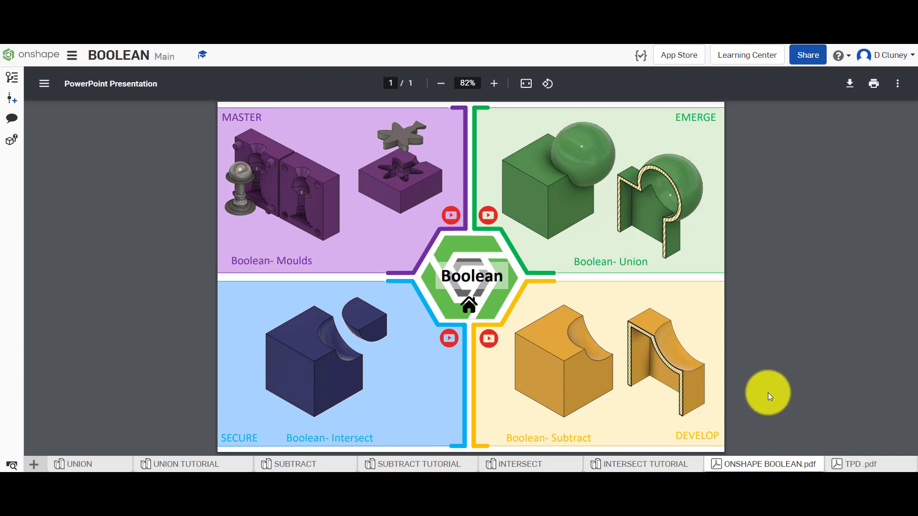
{"action": "mouse_move", "coordinate": [558, 218]}
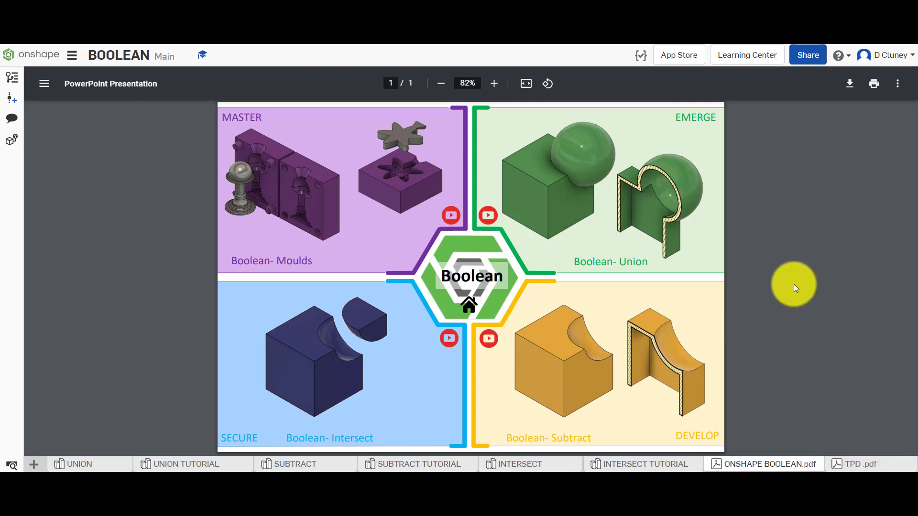
{"action": "mouse_move", "coordinate": [650, 456]}
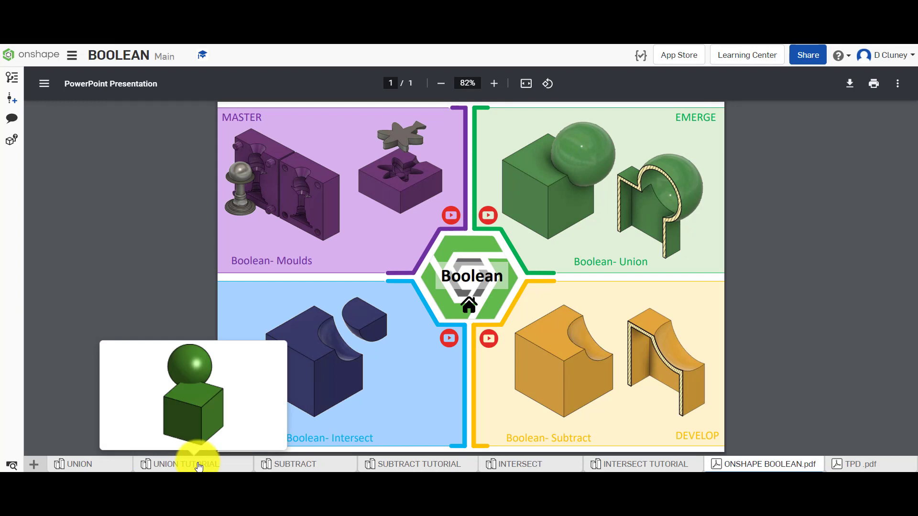
{"action": "mouse_move", "coordinate": [128, 439]}
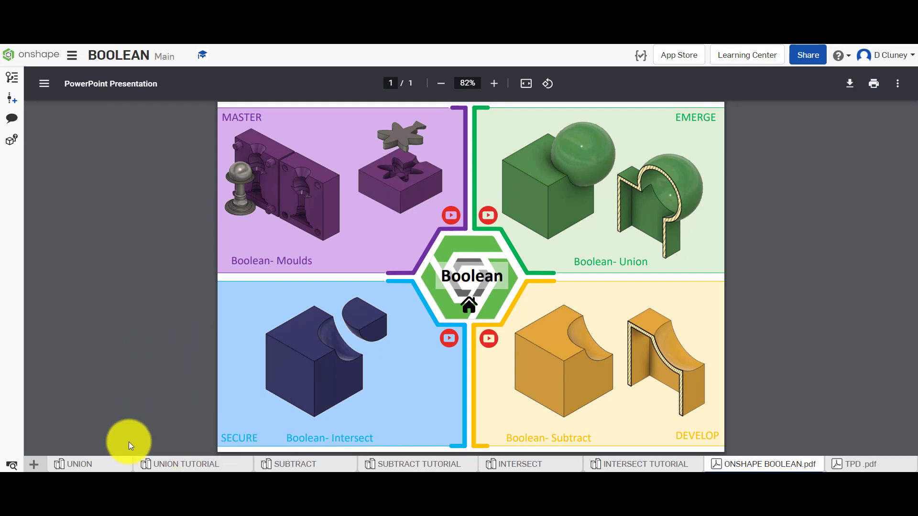
Switch to the UNION studio and orbit the hollow cube-and-sphere part, selecting the cube's front face.
{"action": "left_click", "coordinate": [78, 464]}
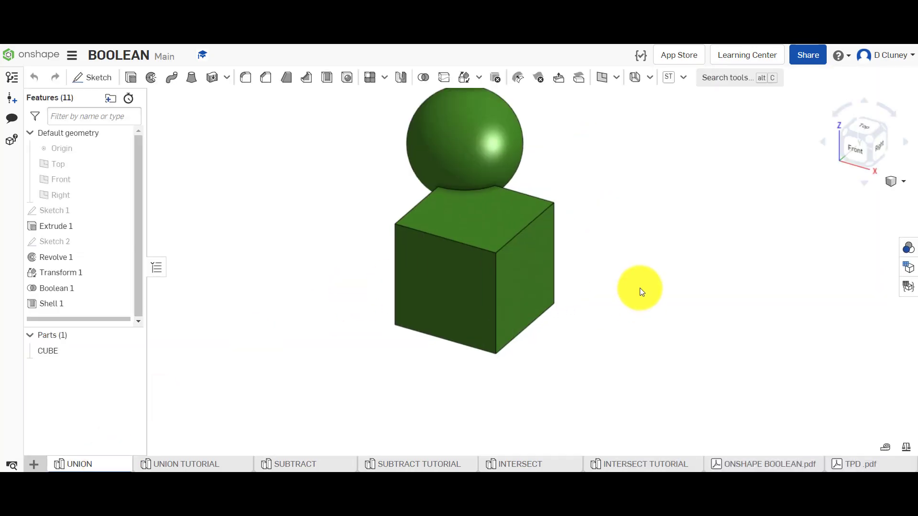
{"action": "left_click_drag", "start_coordinate": [640, 291], "coordinate": [605, 235]}
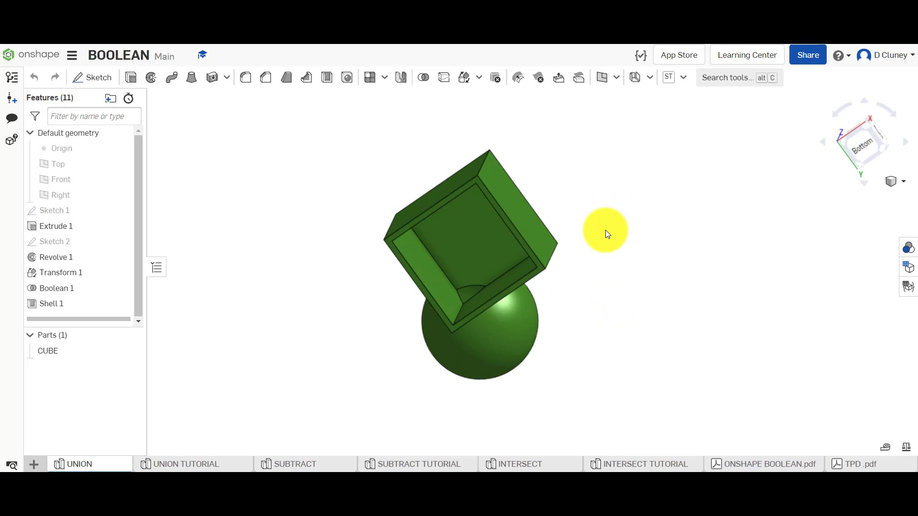
{"action": "left_click_drag", "start_coordinate": [605, 231], "coordinate": [524, 291]}
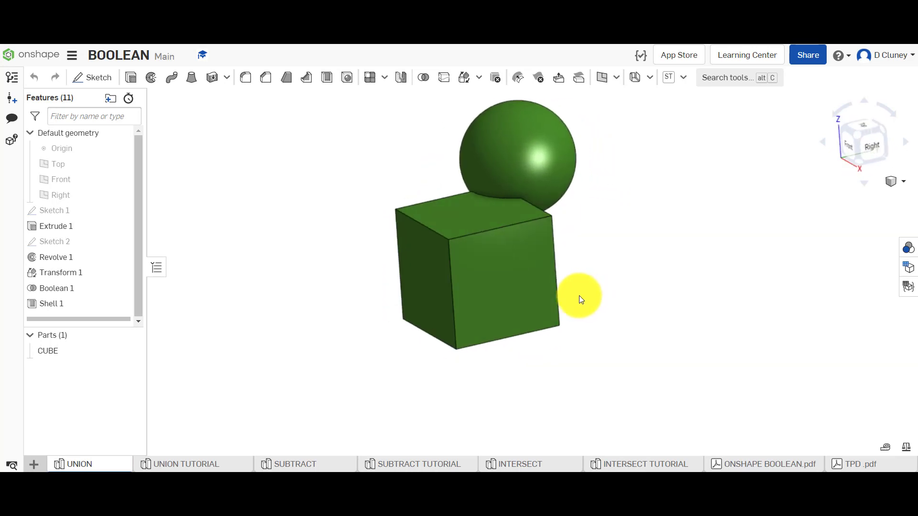
{"action": "left_click_drag", "start_coordinate": [579, 298], "coordinate": [518, 293]}
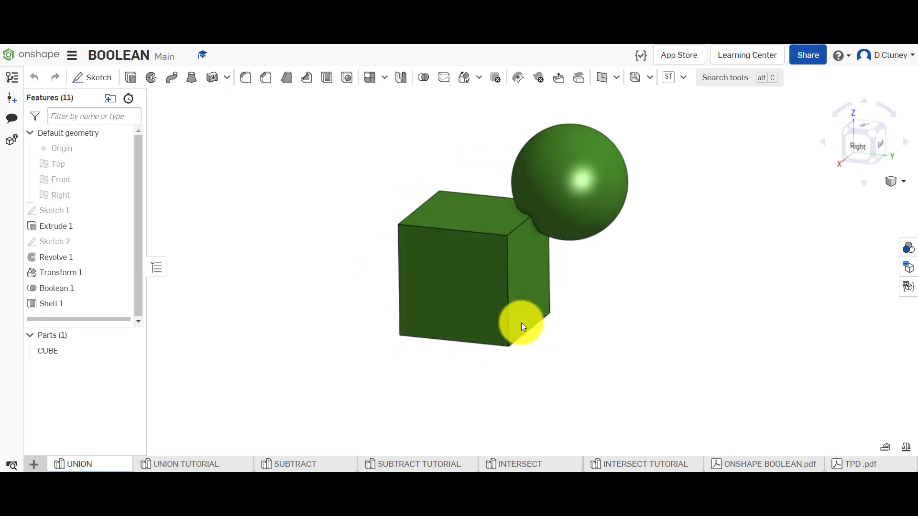
{"action": "left_click", "coordinate": [51, 304]}
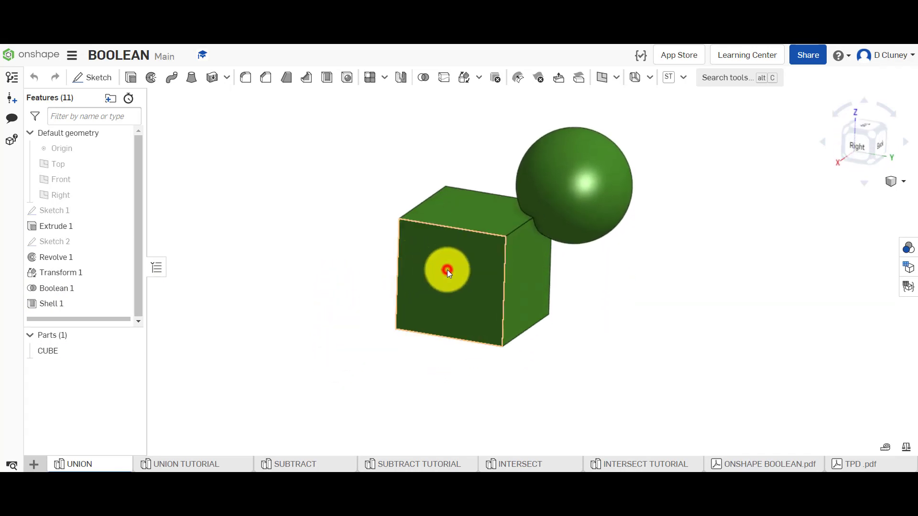
{"action": "right_click", "coordinate": [447, 269]}
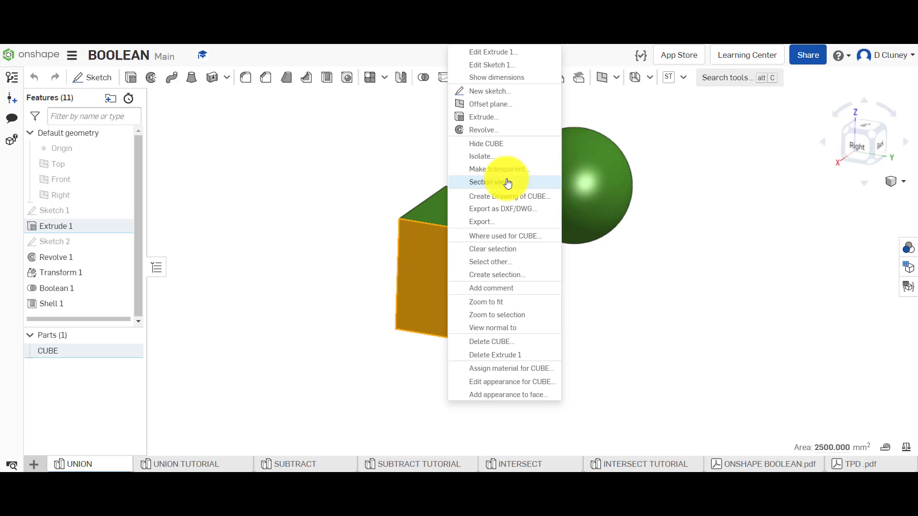
{"action": "left_click", "coordinate": [485, 182]}
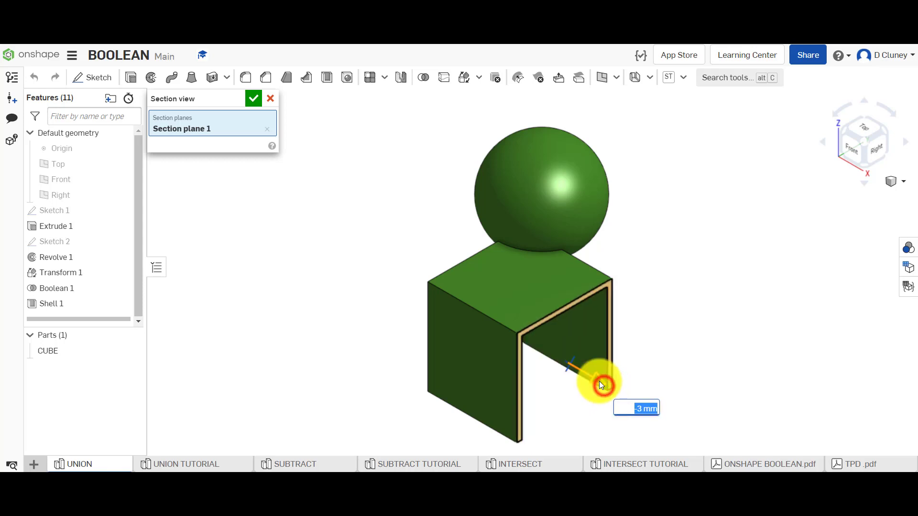
{"action": "left_click_drag", "start_coordinate": [593, 377], "coordinate": [608, 386]}
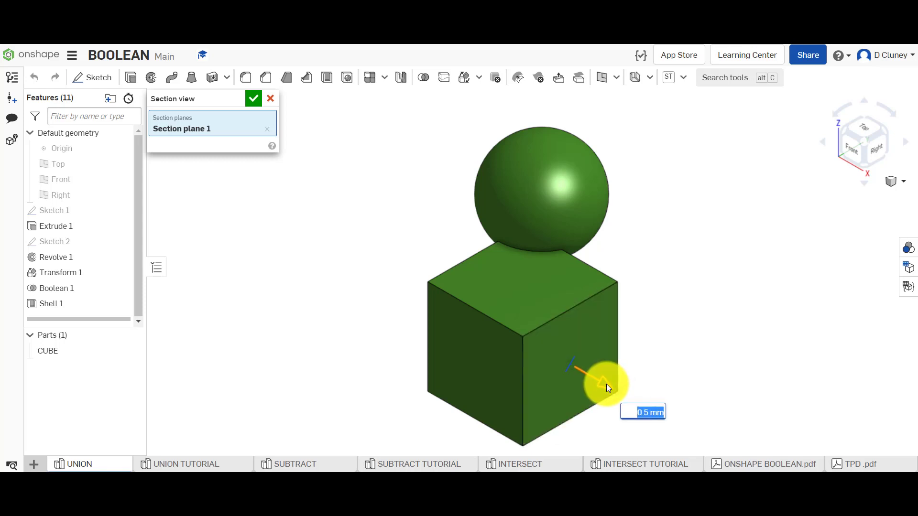
{"action": "left_click_drag", "start_coordinate": [605, 383], "coordinate": [597, 377]}
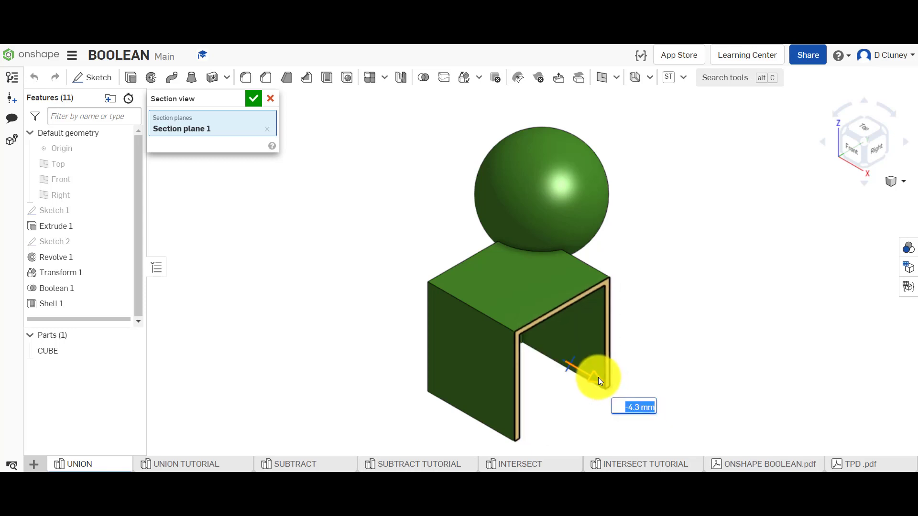
{"action": "left_click_drag", "start_coordinate": [598, 380], "coordinate": [592, 378]}
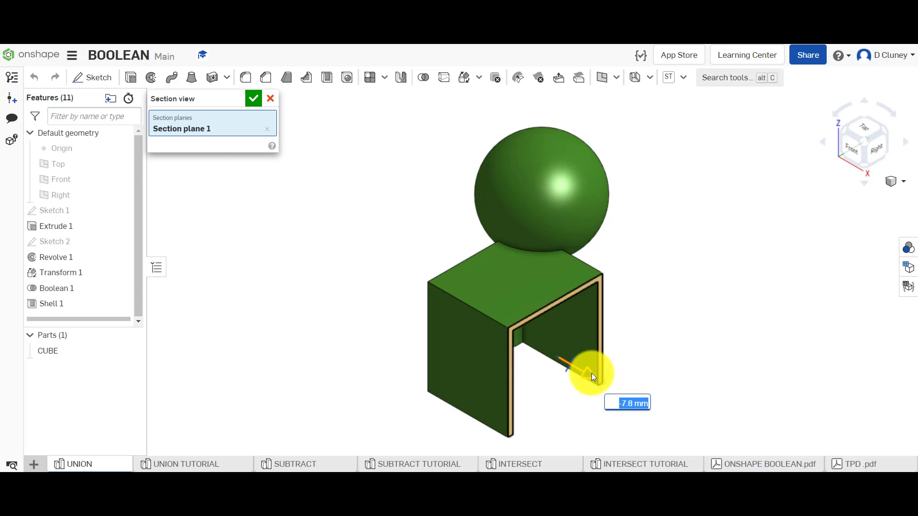
{"action": "left_click_drag", "start_coordinate": [591, 375], "coordinate": [574, 358]}
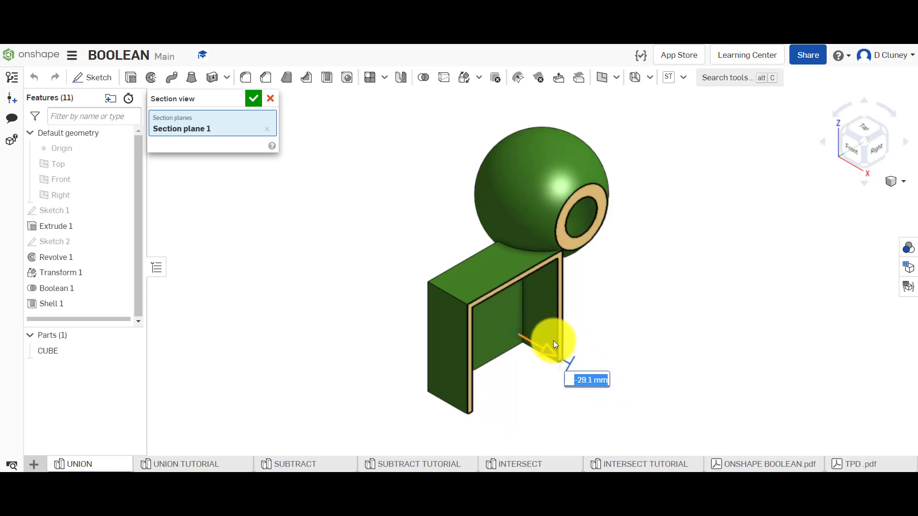
{"action": "left_click_drag", "start_coordinate": [553, 342], "coordinate": [532, 328]}
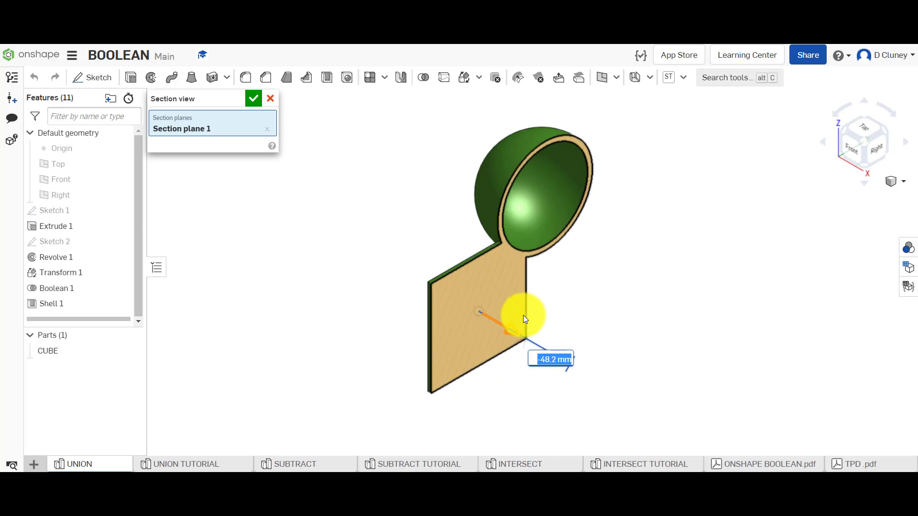
{"action": "left_click_drag", "start_coordinate": [524, 319], "coordinate": [587, 357]}
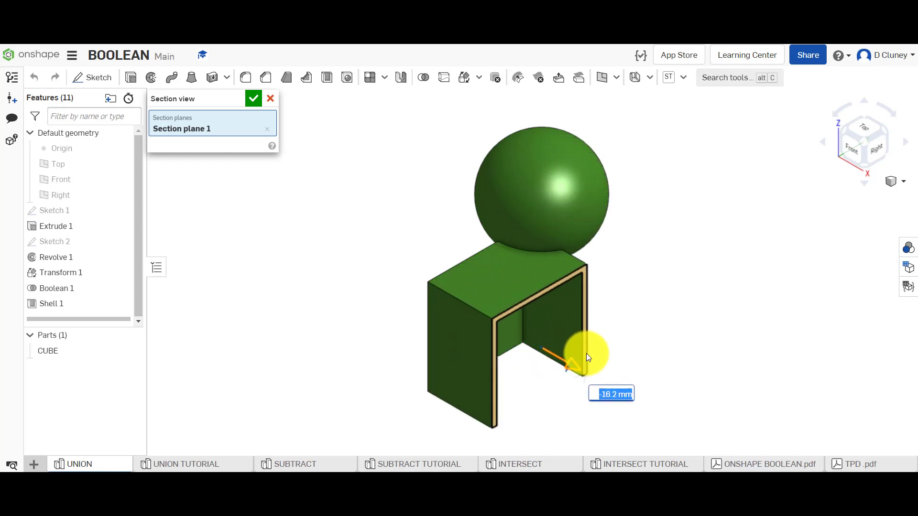
{"action": "left_click_drag", "start_coordinate": [588, 357], "coordinate": [560, 341]}
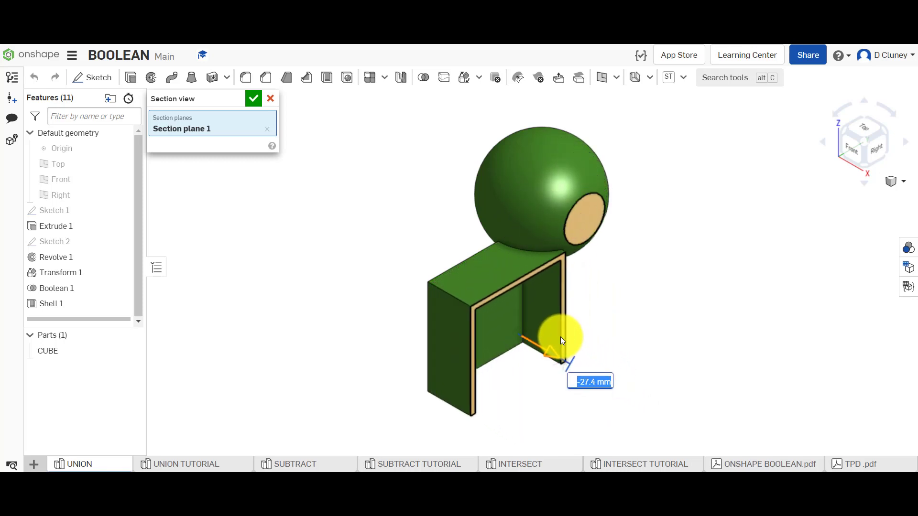
{"action": "left_click_drag", "start_coordinate": [562, 334], "coordinate": [531, 342]}
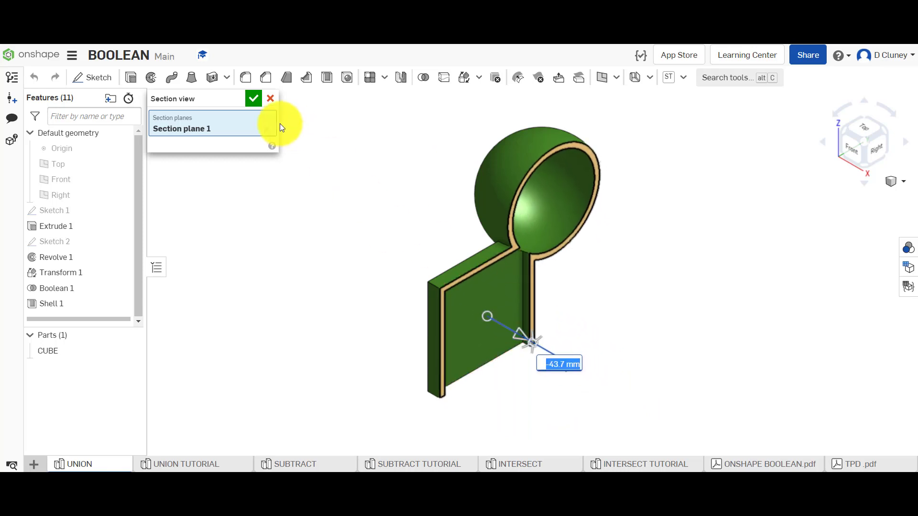
{"action": "left_click", "coordinate": [253, 97]}
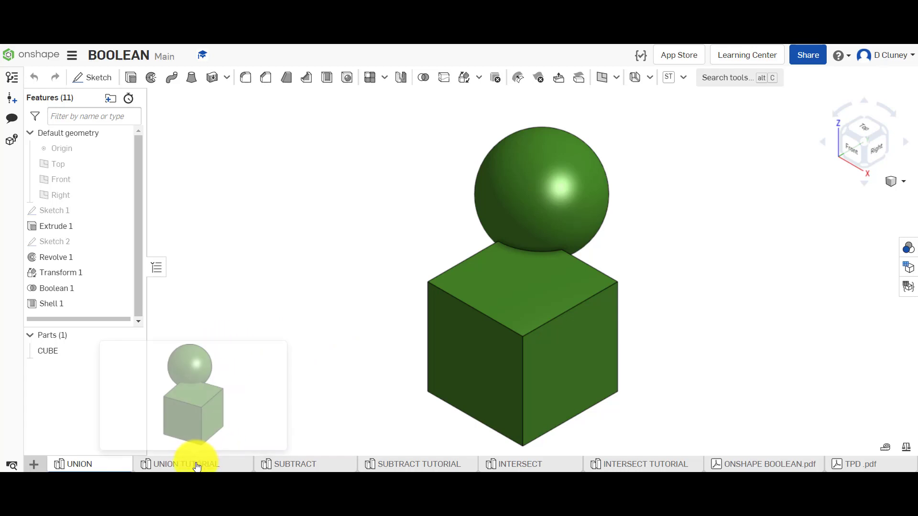
Switch to the UNION TUTORIAL studio and orbit the separate cube and sphere to a side view.
{"action": "left_click", "coordinate": [186, 463]}
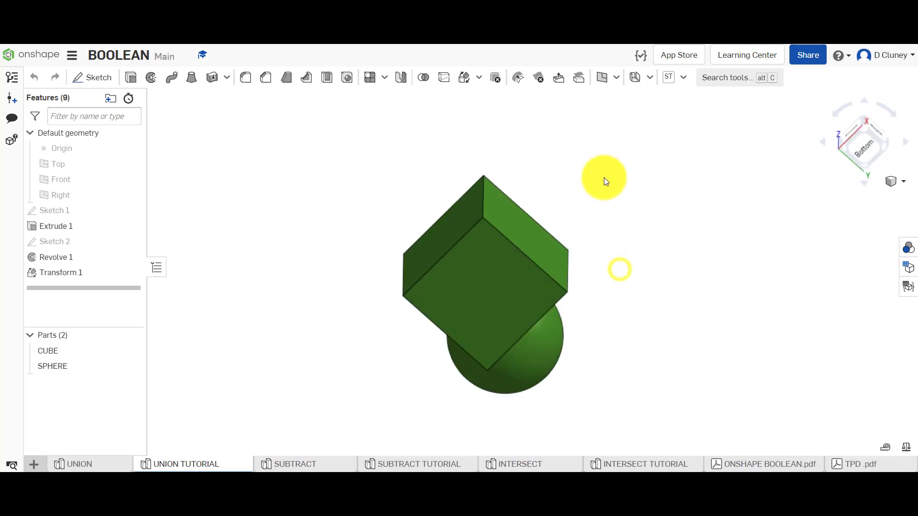
{"action": "left_click_drag", "start_coordinate": [604, 179], "coordinate": [508, 284]}
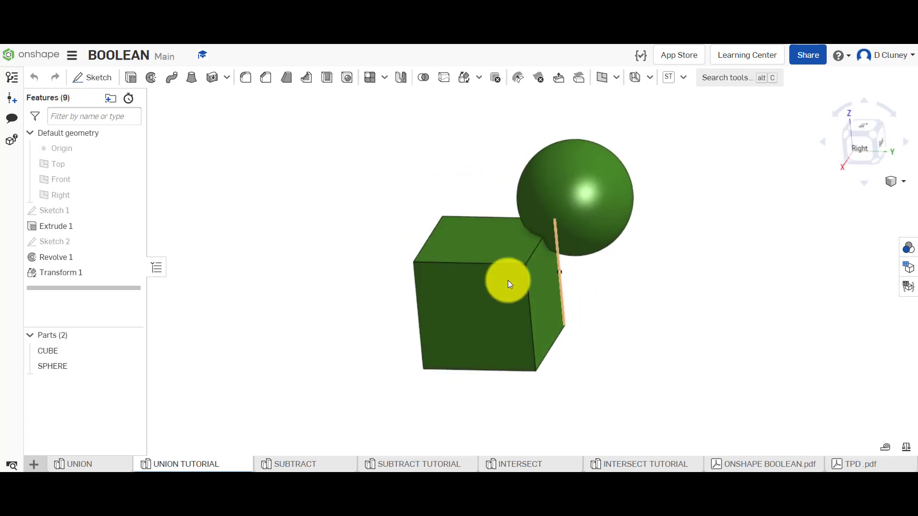
{"action": "left_click", "coordinate": [60, 273]}
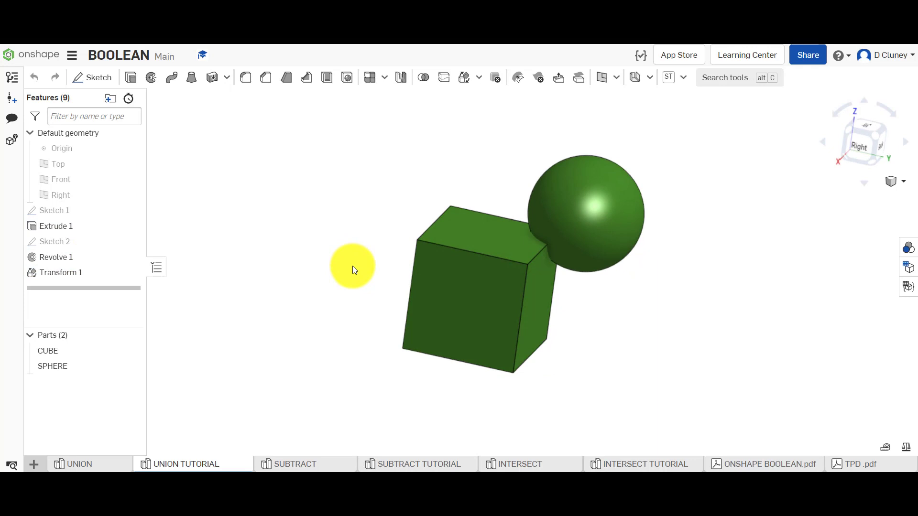
Select both CUBE and SPHERE in the Parts list and toggle the CUBE's visibility off and on.
{"action": "left_click", "coordinate": [48, 350]}
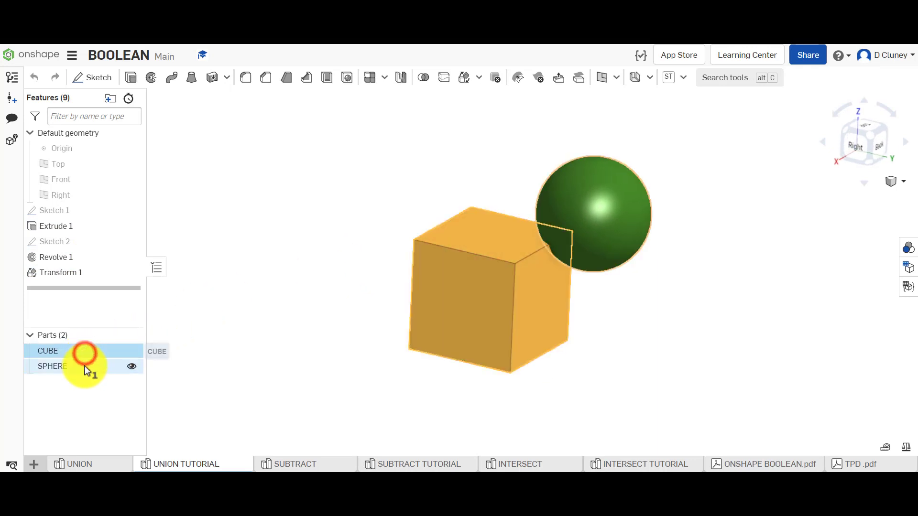
{"action": "left_click", "coordinate": [52, 365]}
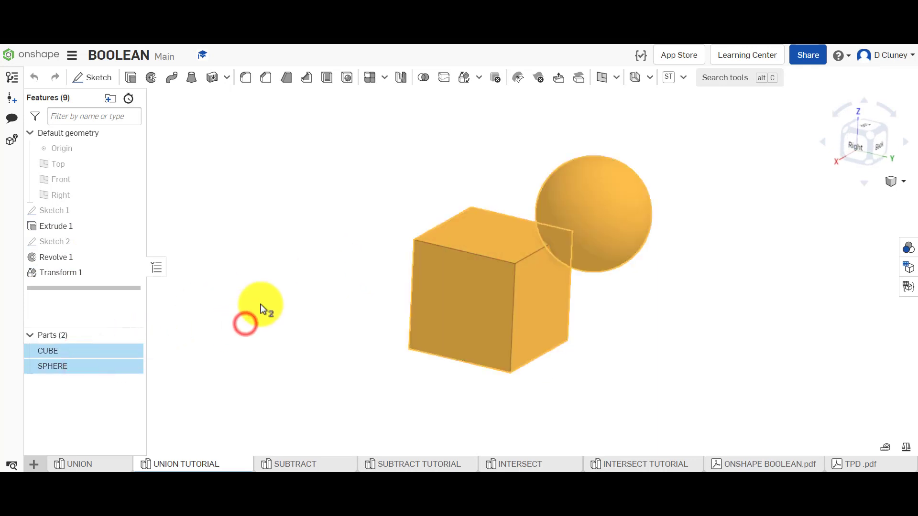
{"action": "left_click", "coordinate": [134, 351]}
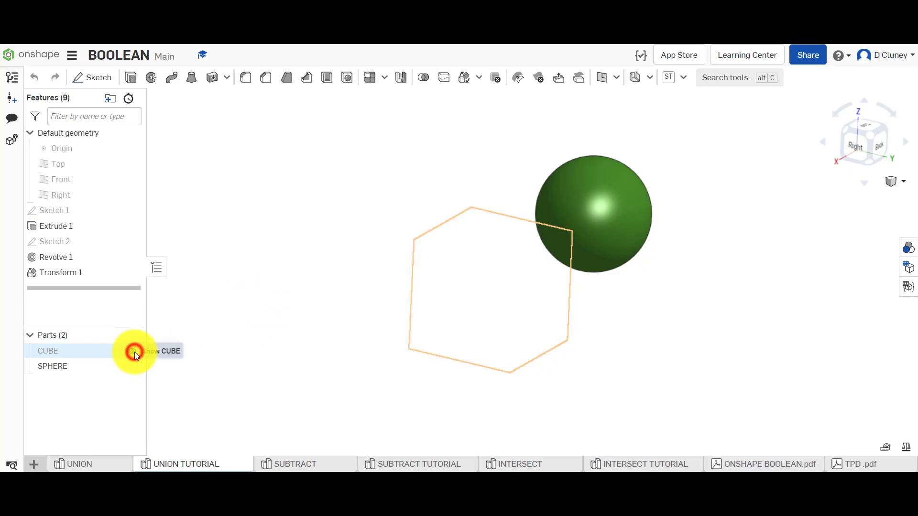
{"action": "left_click", "coordinate": [132, 351]}
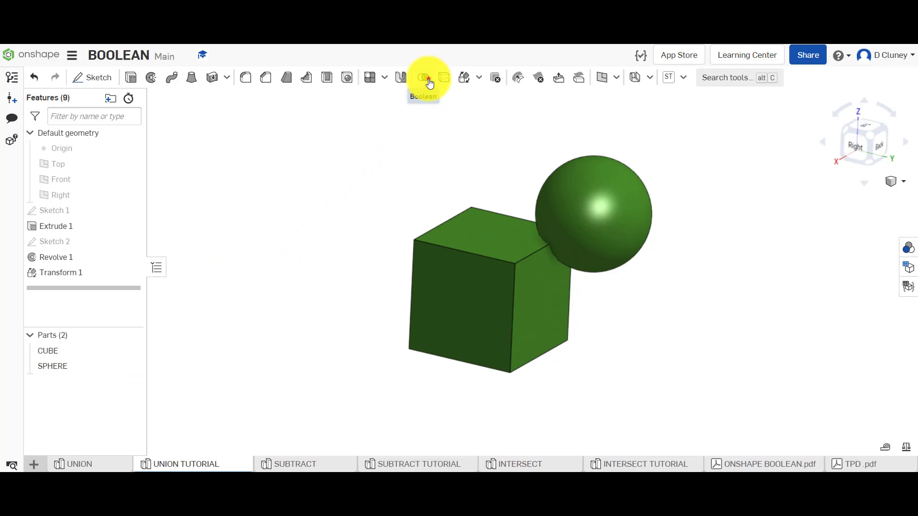
Boolean-union the cube and sphere into one part and rename it UNION.
{"action": "left_click", "coordinate": [422, 78]}
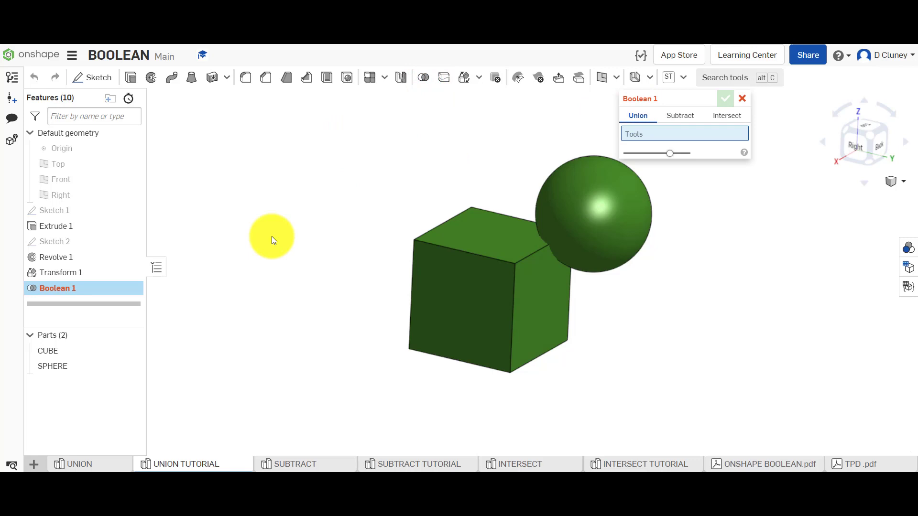
{"action": "left_click", "coordinate": [47, 350]}
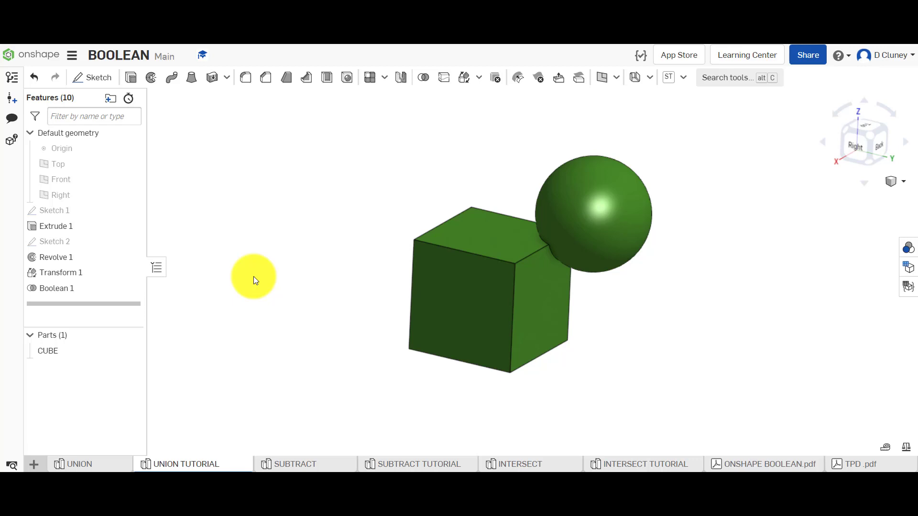
{"action": "right_click", "coordinate": [47, 350]}
{"action": "type", "text": "UNION"}
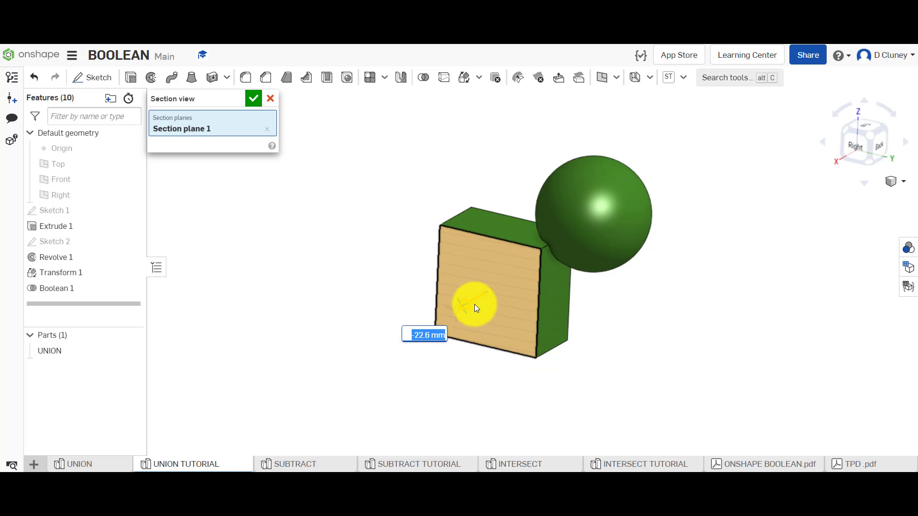
{"action": "left_click_drag", "start_coordinate": [474, 308], "coordinate": [508, 294]}
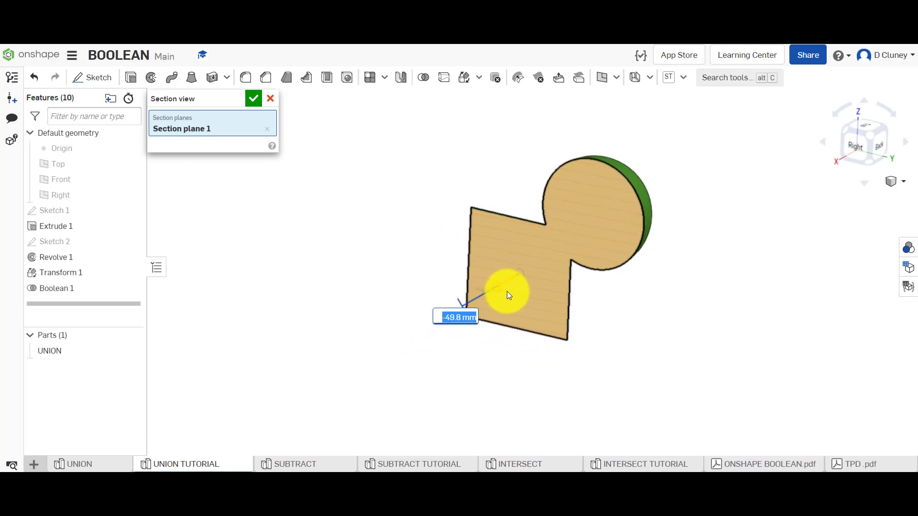
{"action": "left_click", "coordinate": [269, 98]}
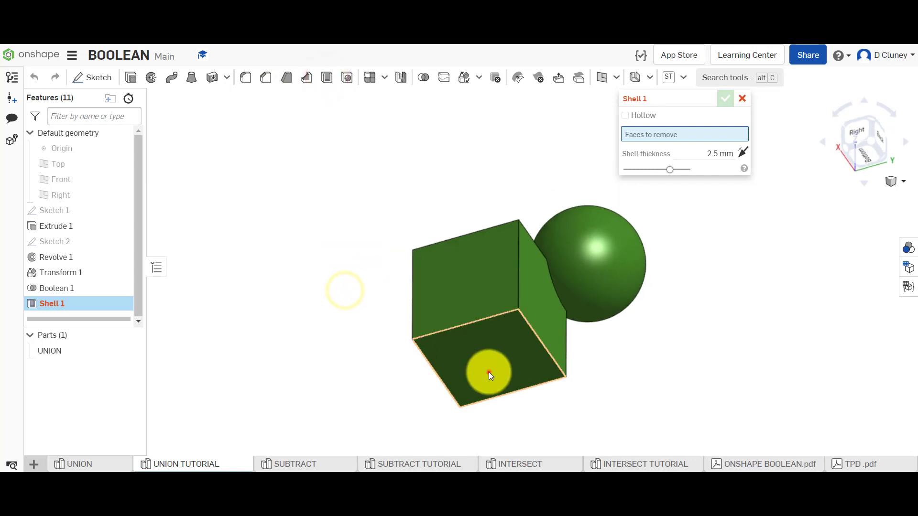
Shell the UNION part 2.5 mm removing the cube's bottom face, then slice a section through it.
{"action": "left_click", "coordinate": [488, 375]}
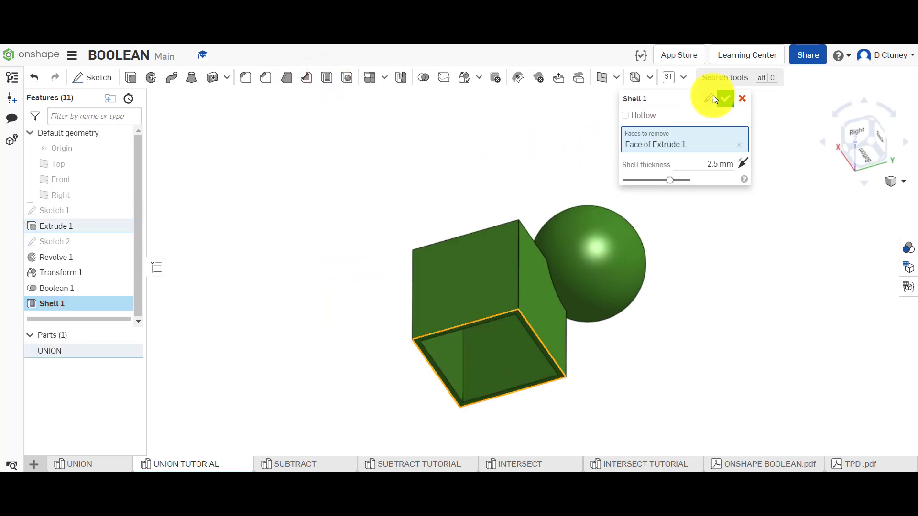
{"action": "left_click", "coordinate": [724, 98]}
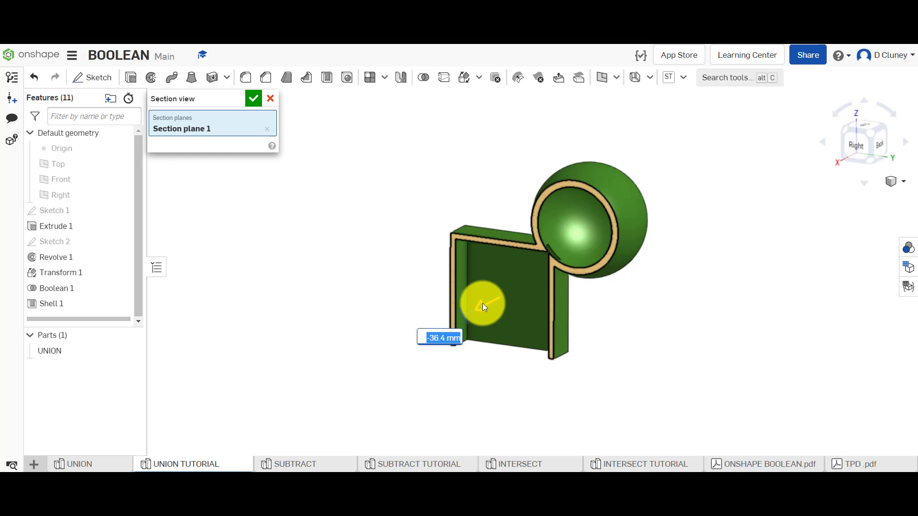
{"action": "left_click_drag", "start_coordinate": [483, 304], "coordinate": [493, 303]}
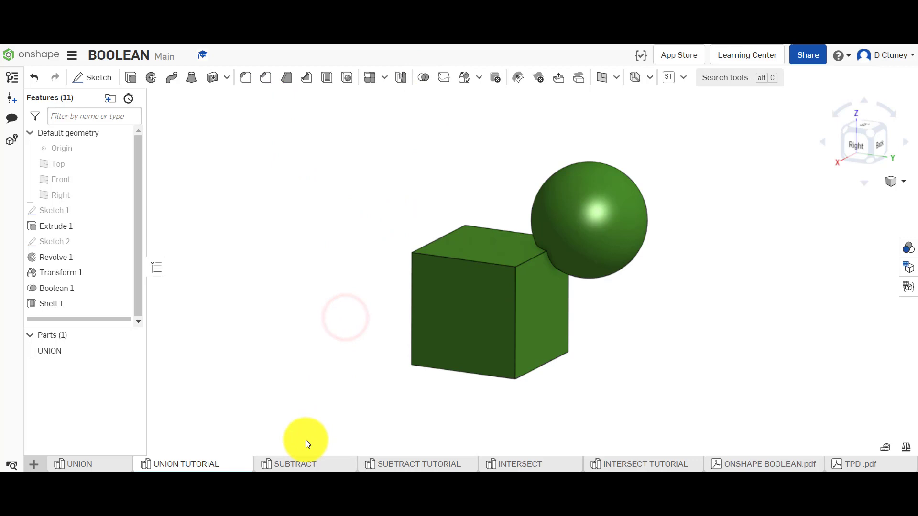
Switch to the SUBTRACT studio and orbit the bitten cube and sphere.
{"action": "left_click", "coordinate": [295, 464]}
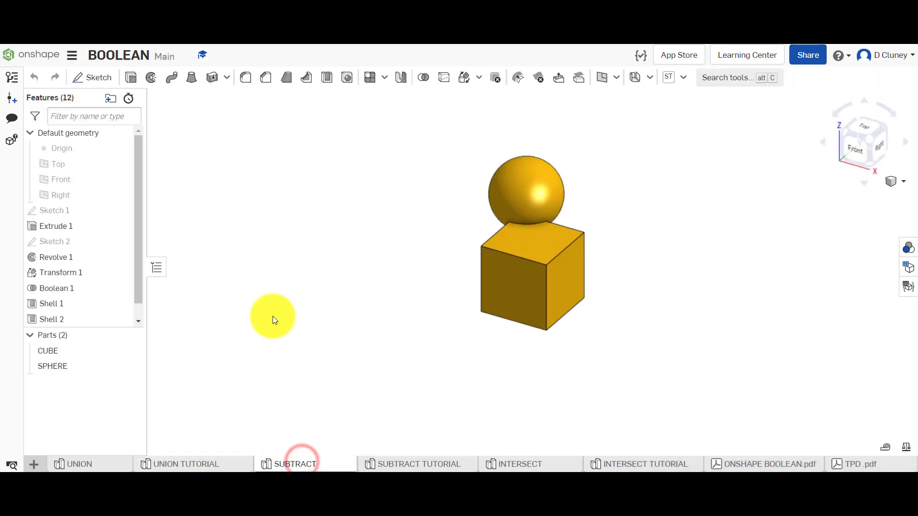
{"action": "left_click_drag", "start_coordinate": [272, 316], "coordinate": [437, 288]}
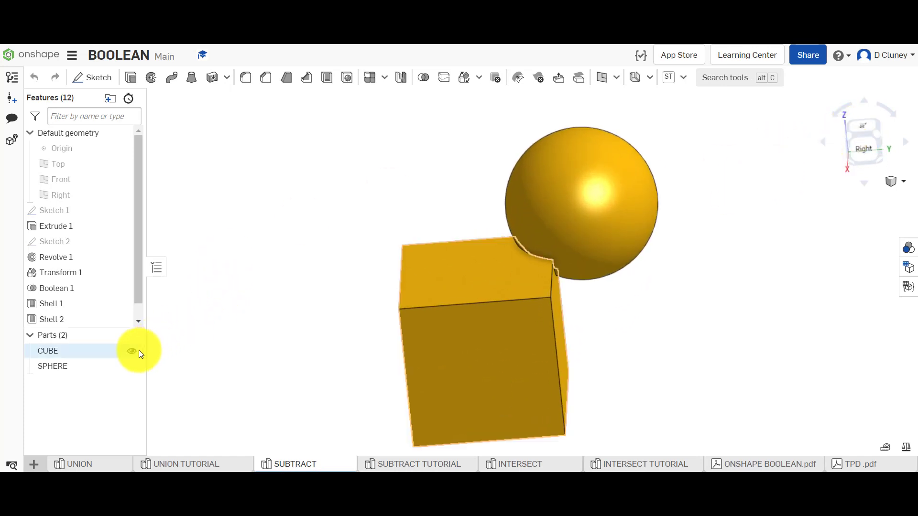
Toggle CUBE and SPHERE visibility to view each hollow part alone, then open the cube's actions.
{"action": "left_click", "coordinate": [132, 350]}
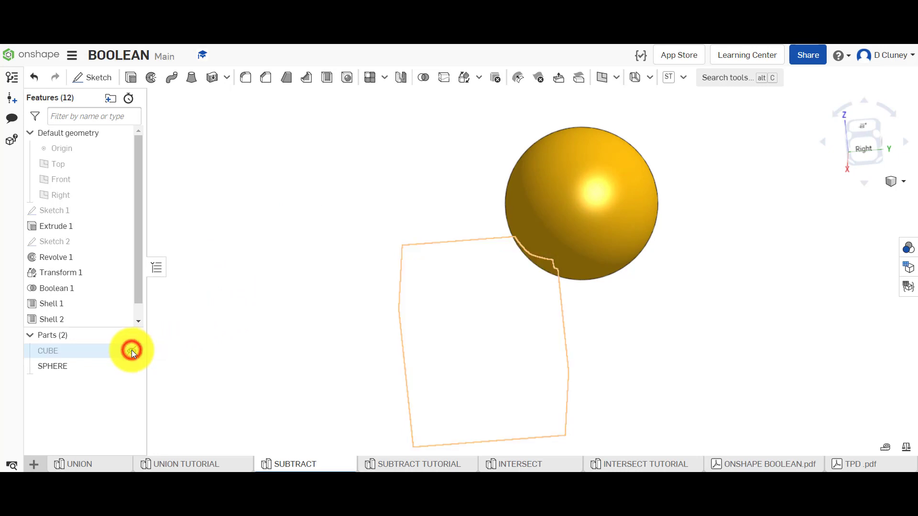
{"action": "left_click", "coordinate": [131, 351]}
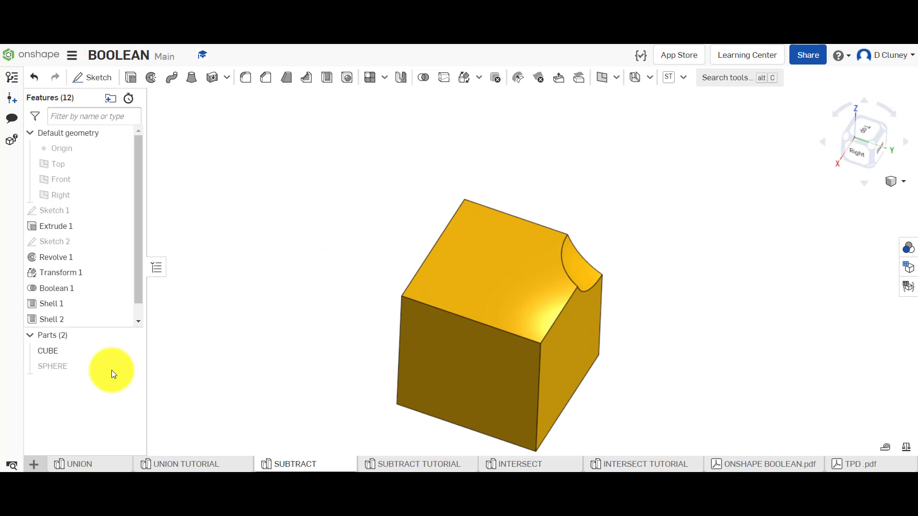
{"action": "left_click", "coordinate": [47, 351]}
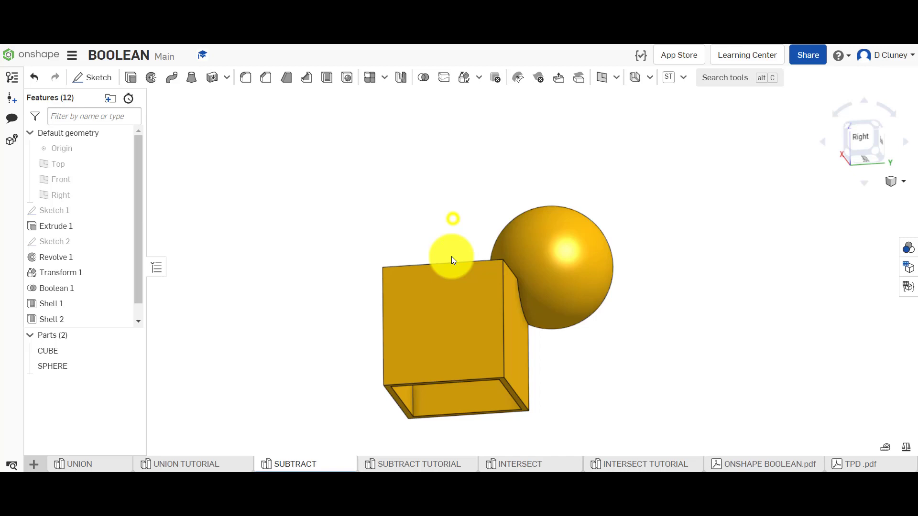
{"action": "right_click", "coordinate": [452, 261]}
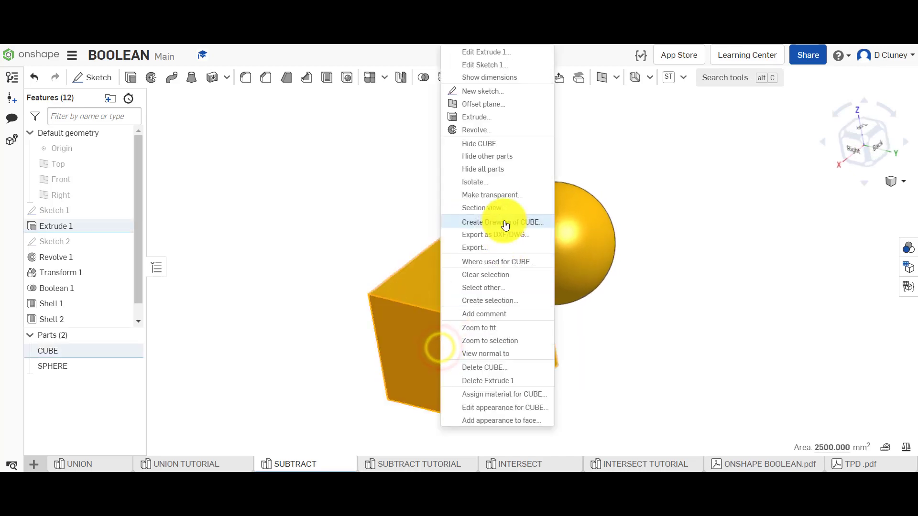
{"action": "left_click", "coordinate": [482, 208]}
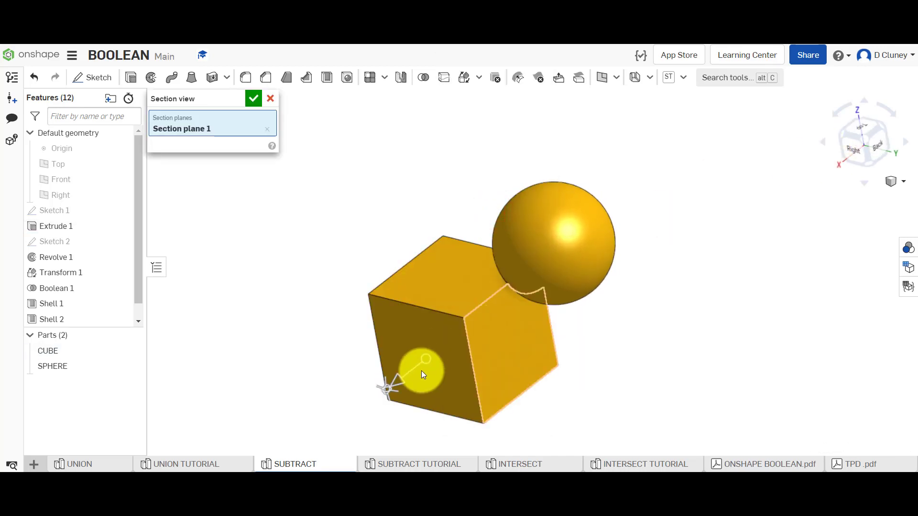
{"action": "left_click_drag", "start_coordinate": [423, 375], "coordinate": [479, 349]}
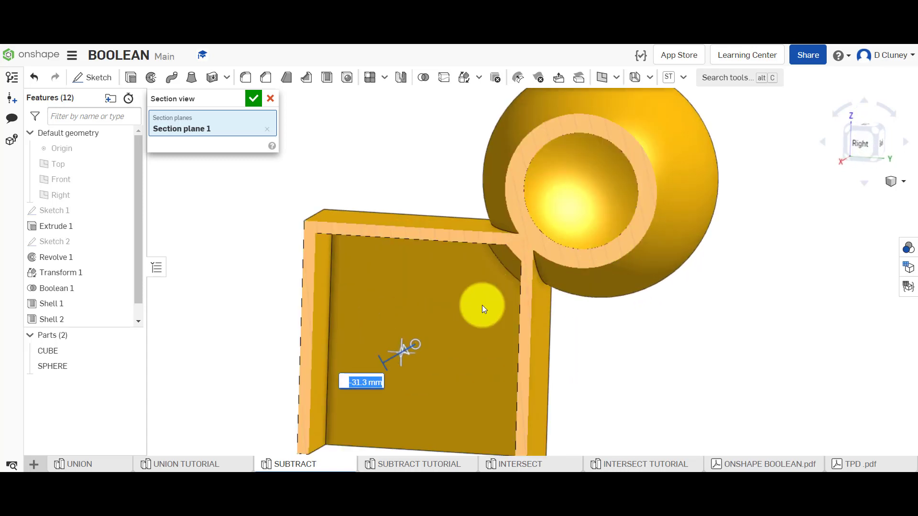
{"action": "left_click_drag", "start_coordinate": [483, 307], "coordinate": [410, 351]}
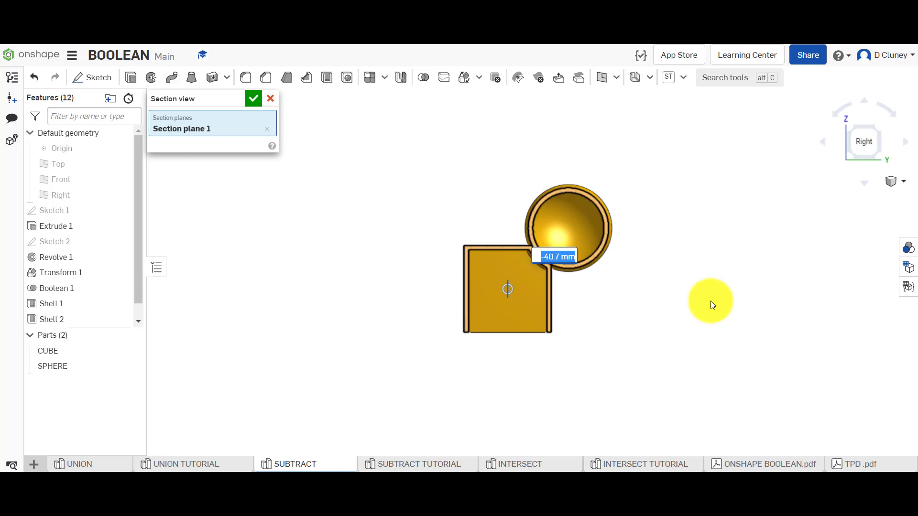
{"action": "left_click_drag", "start_coordinate": [710, 304], "coordinate": [531, 279]}
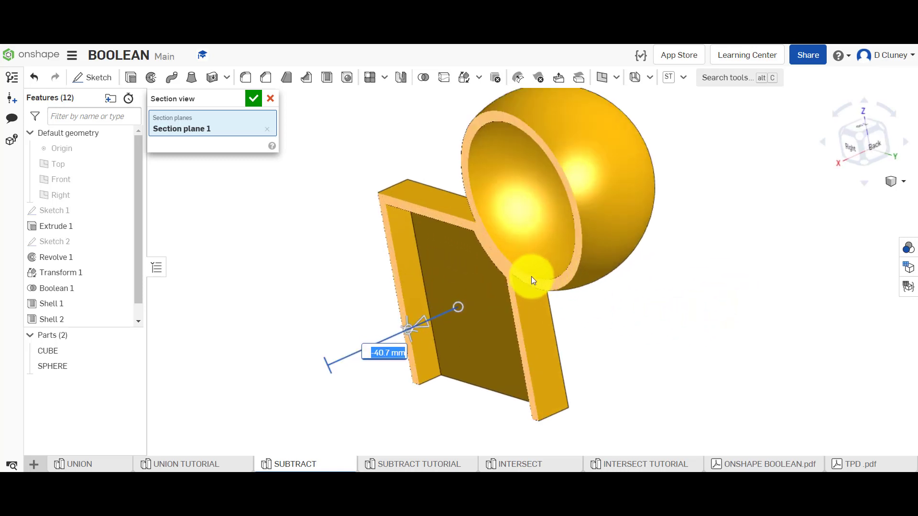
{"action": "left_click_drag", "start_coordinate": [533, 280], "coordinate": [655, 288]}
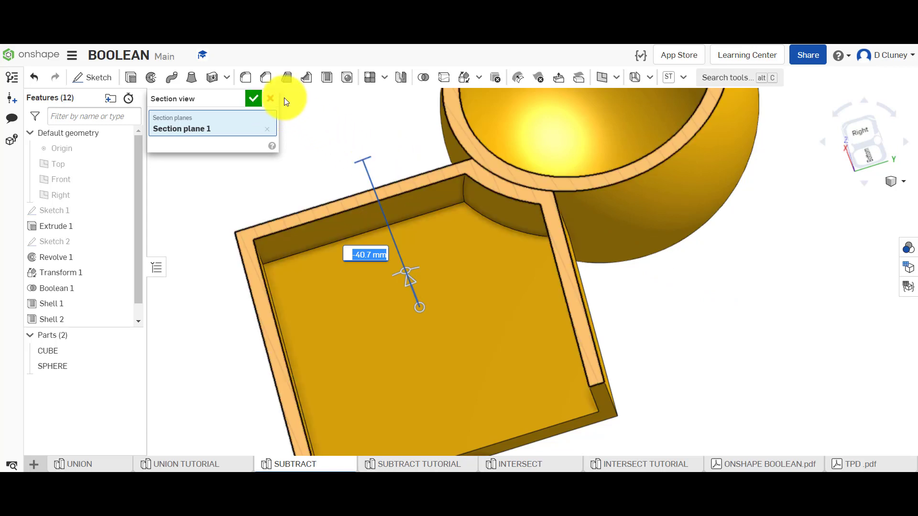
{"action": "left_click", "coordinate": [253, 99]}
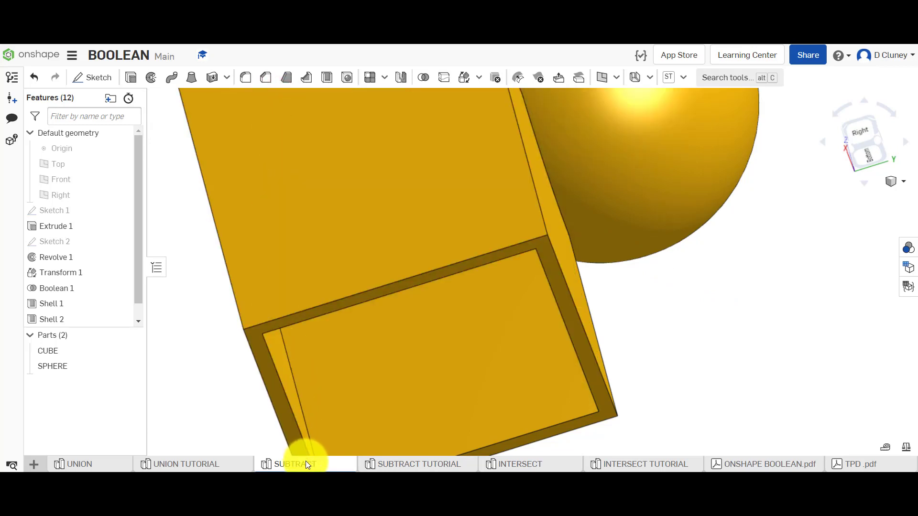
Switch to the SUBTRACT TUTORIAL studio, orbit the cube and sphere, and start a Boolean feature.
{"action": "left_click", "coordinate": [417, 464]}
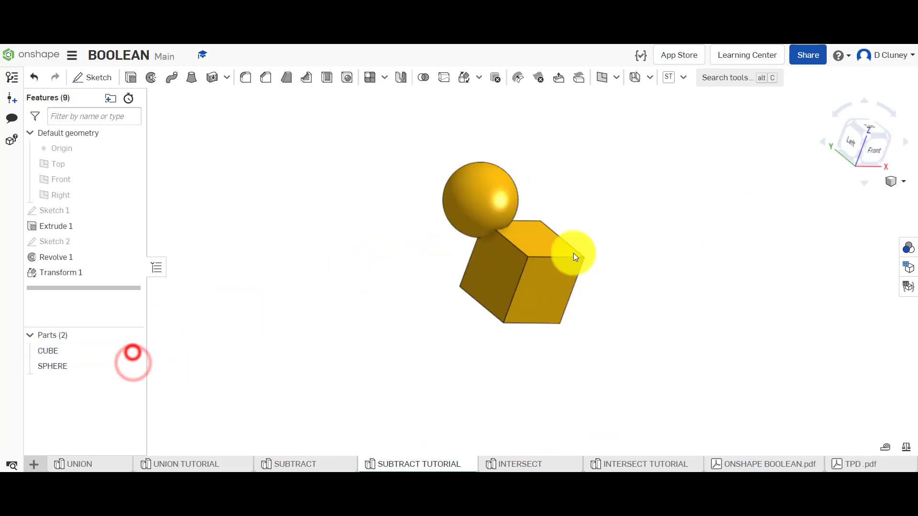
{"action": "left_click_drag", "start_coordinate": [577, 258], "coordinate": [626, 266]}
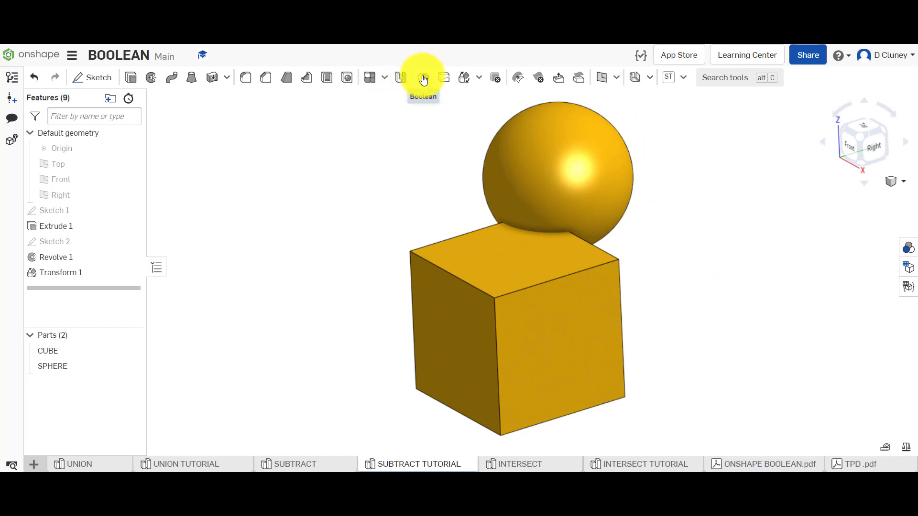
{"action": "left_click", "coordinate": [423, 76]}
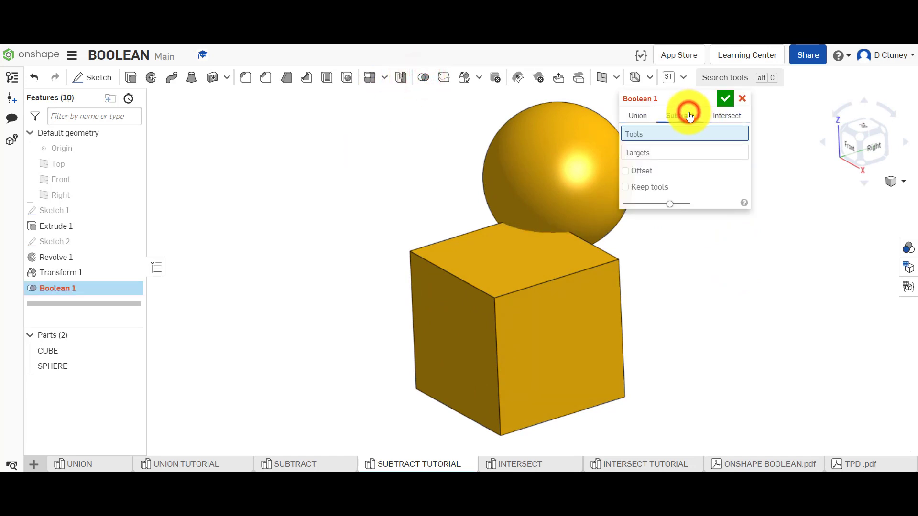
Set the Boolean to Subtract with the SPHERE as tool and the CUBE as target.
{"action": "left_click", "coordinate": [680, 115]}
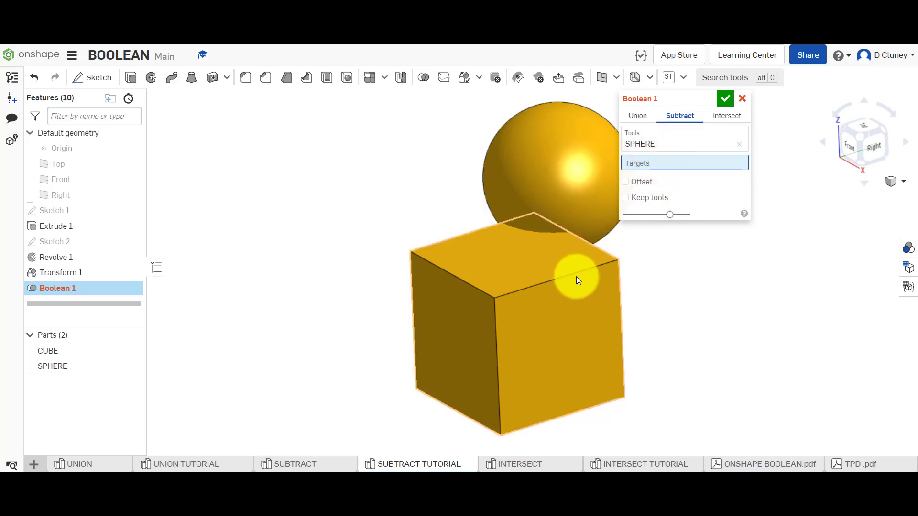
{"action": "left_click", "coordinate": [577, 278]}
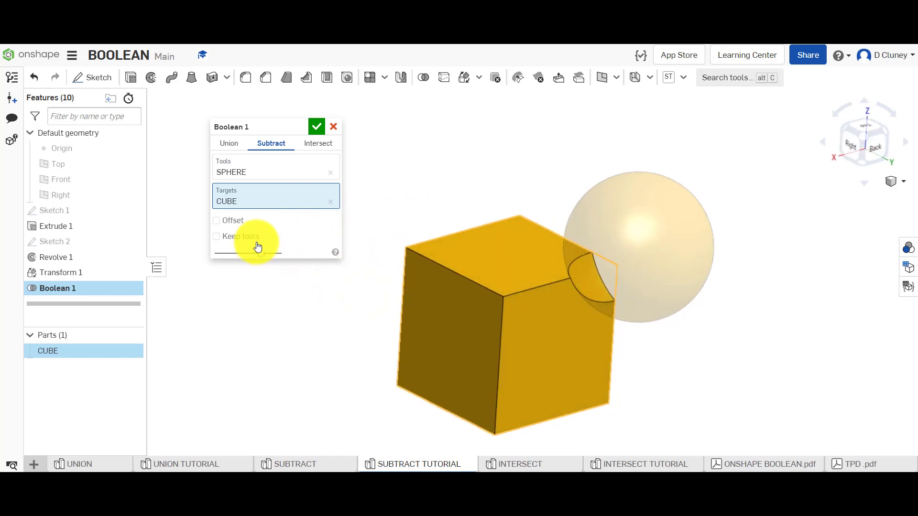
Toggle Keep tools on and off to compare results, then enable the Offset option.
{"action": "left_click", "coordinate": [216, 236]}
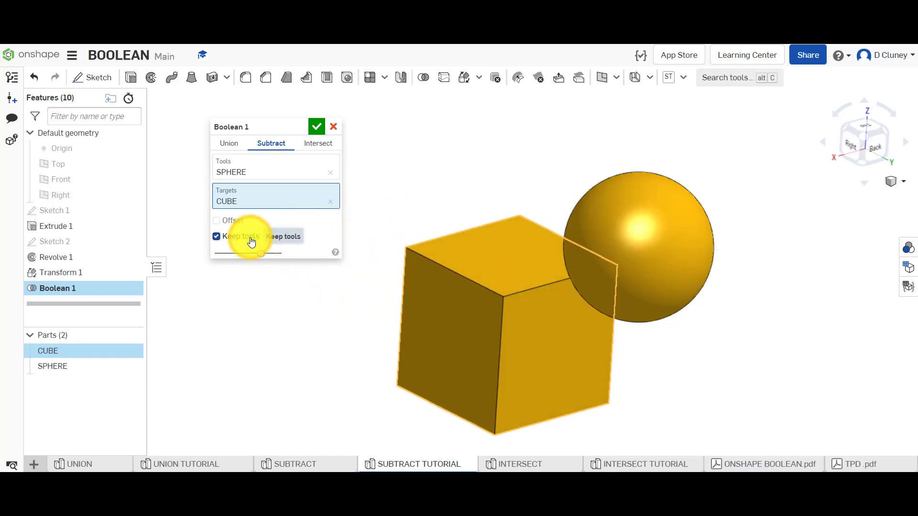
{"action": "left_click", "coordinate": [216, 236]}
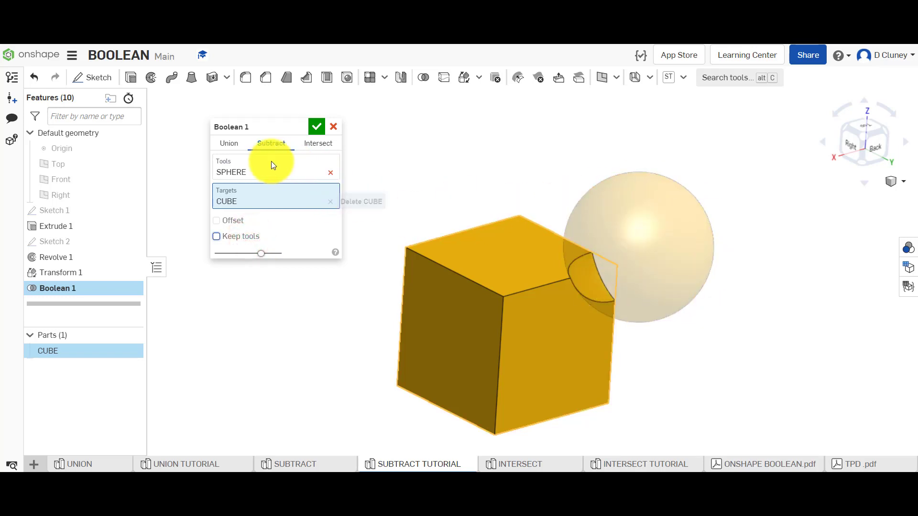
{"action": "left_click", "coordinate": [216, 236]}
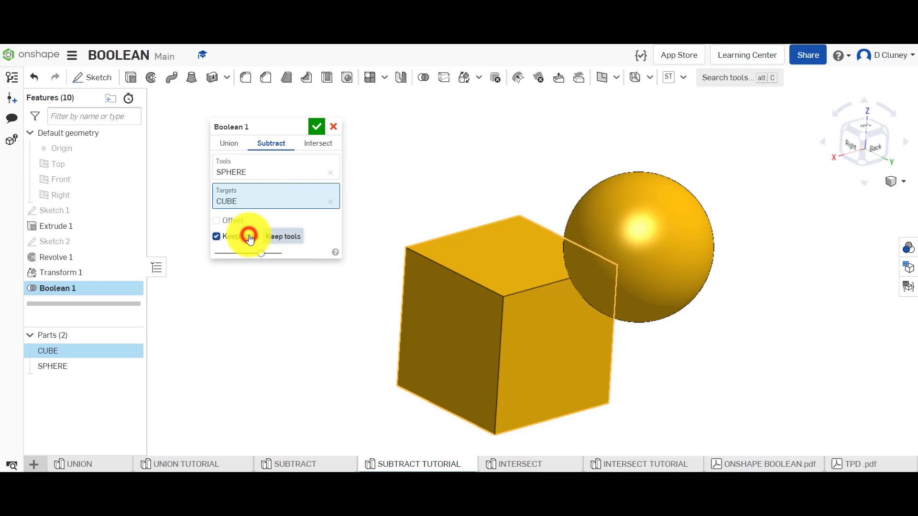
{"action": "left_click", "coordinate": [217, 236]}
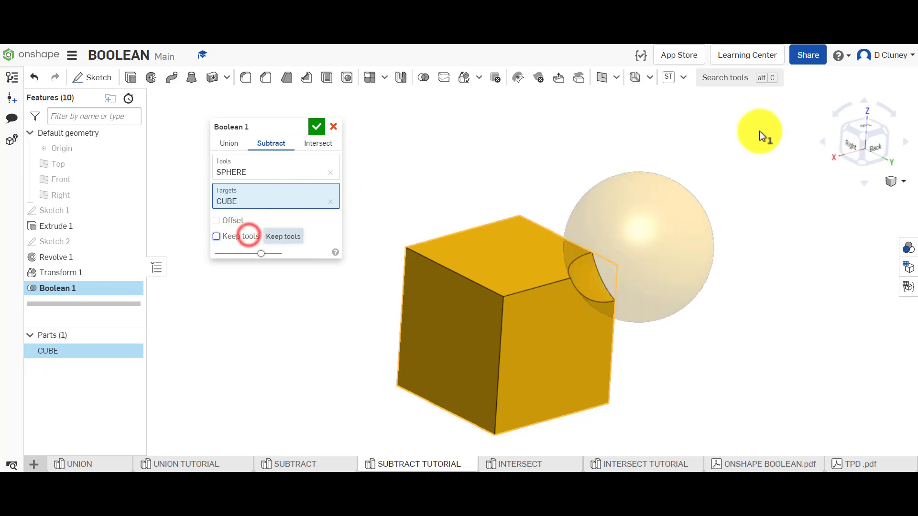
{"action": "left_click", "coordinate": [863, 141]}
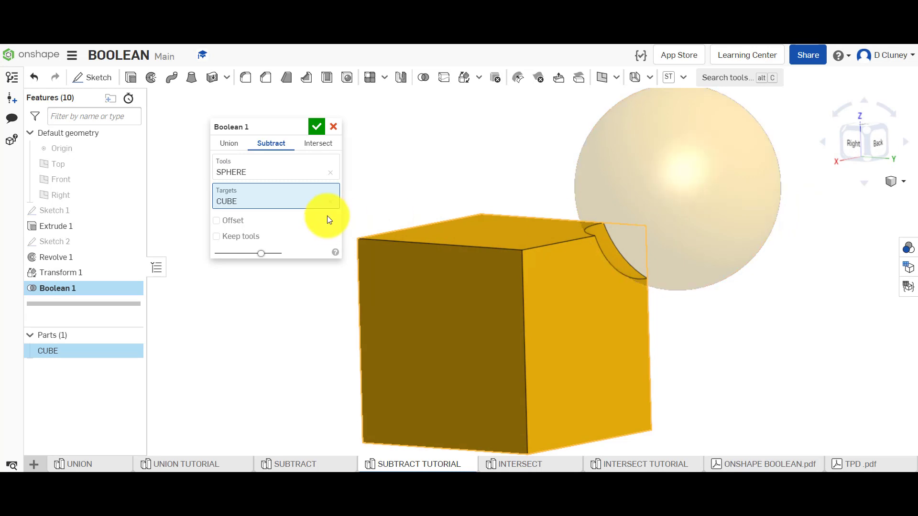
{"action": "left_click", "coordinate": [216, 220]}
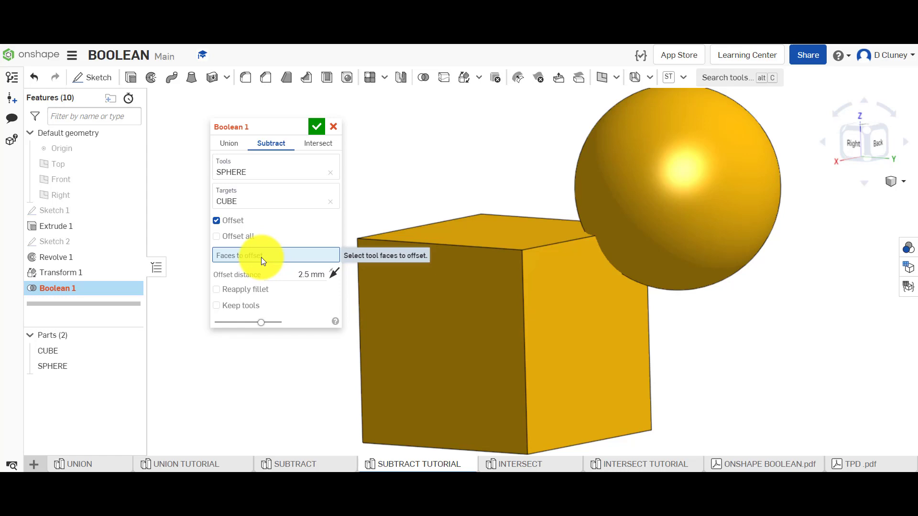
Try a 10 mm offset on the sphere faces and orbit to inspect the enlarged cut.
{"action": "left_click", "coordinate": [668, 211]}
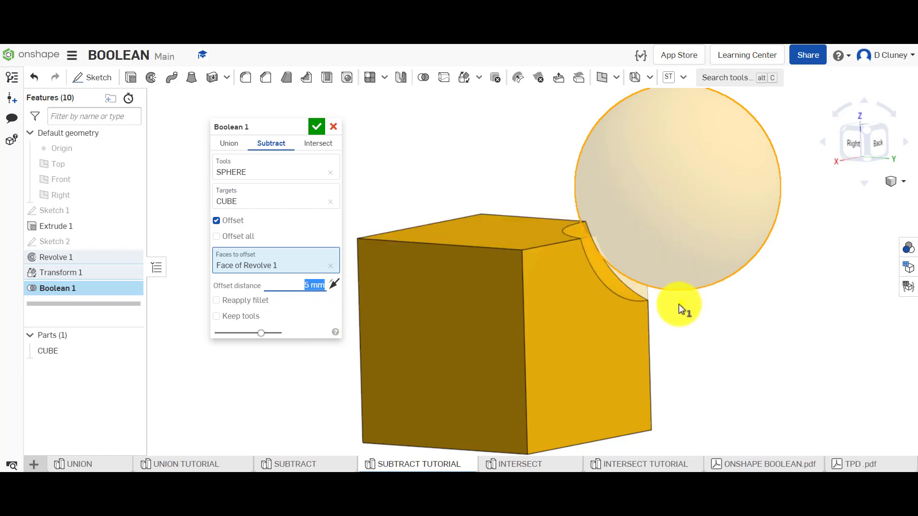
{"action": "left_click_drag", "start_coordinate": [679, 308], "coordinate": [629, 293]}
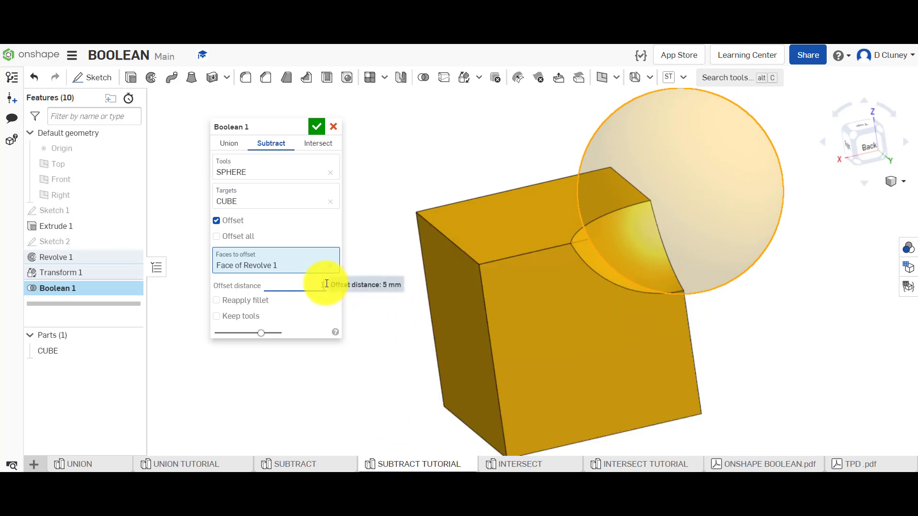
{"action": "type", "text": "10 mm"}
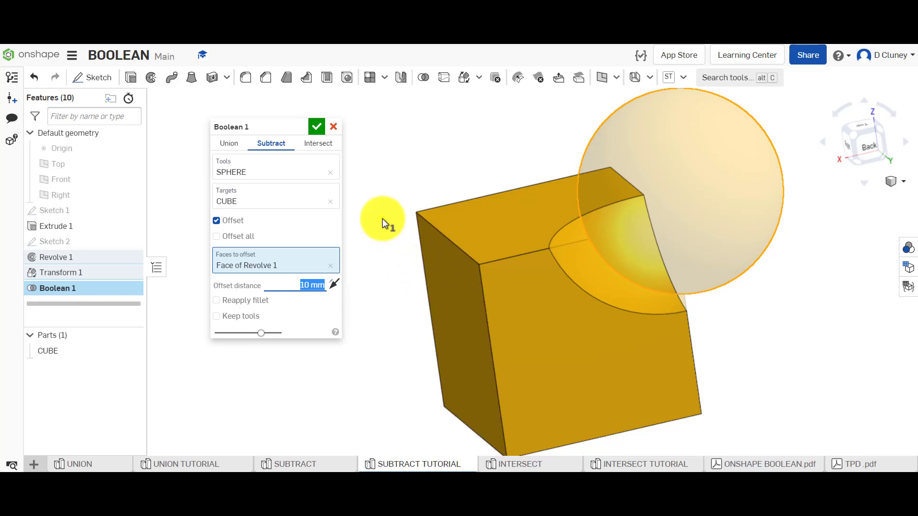
{"action": "left_click_drag", "start_coordinate": [383, 222], "coordinate": [644, 277]}
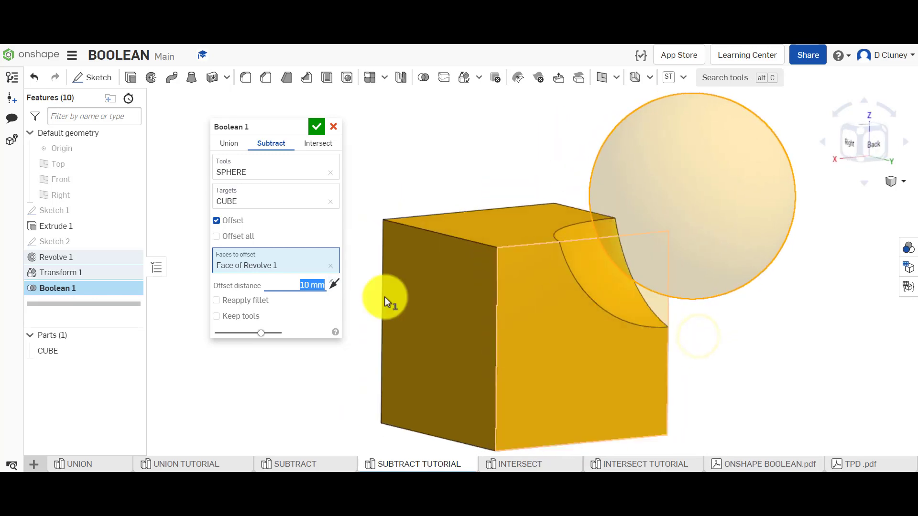
Confirm the subtract with Offset off and Keep tools on, leaving the sphere as a part.
{"action": "left_click", "coordinate": [217, 220]}
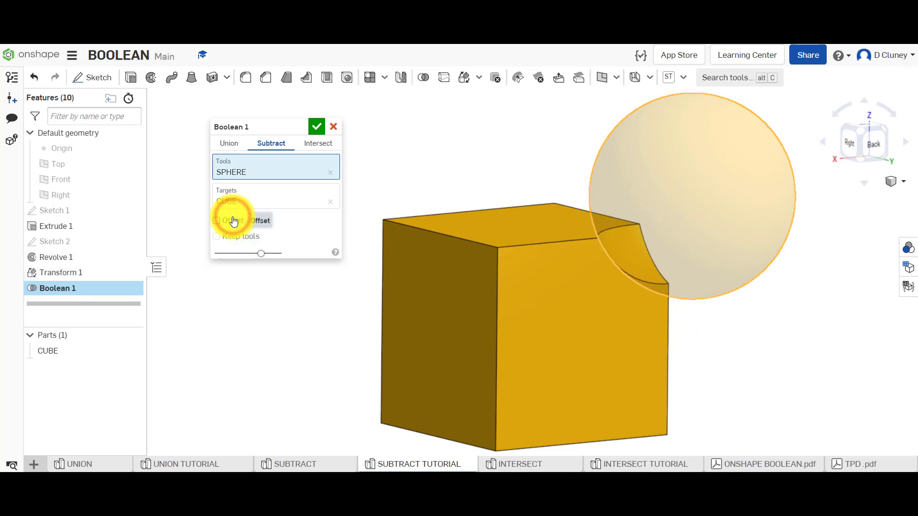
{"action": "left_click", "coordinate": [217, 236]}
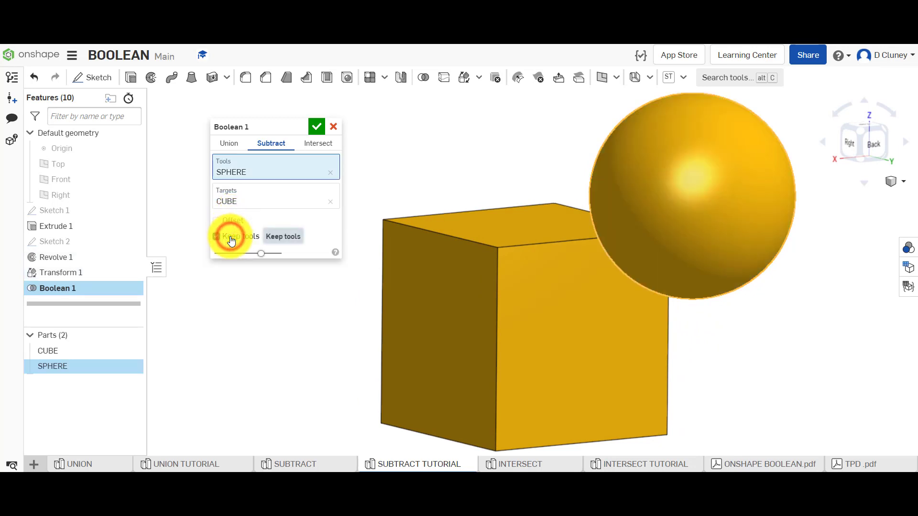
{"action": "left_click", "coordinate": [316, 126]}
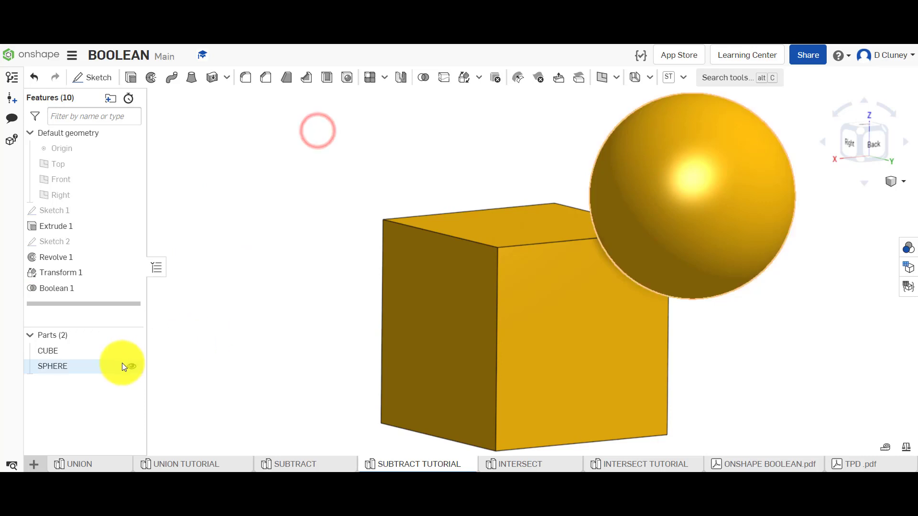
Hide the sphere and shell the cube 2.5 mm open at its bottom face.
{"action": "left_click", "coordinate": [48, 351]}
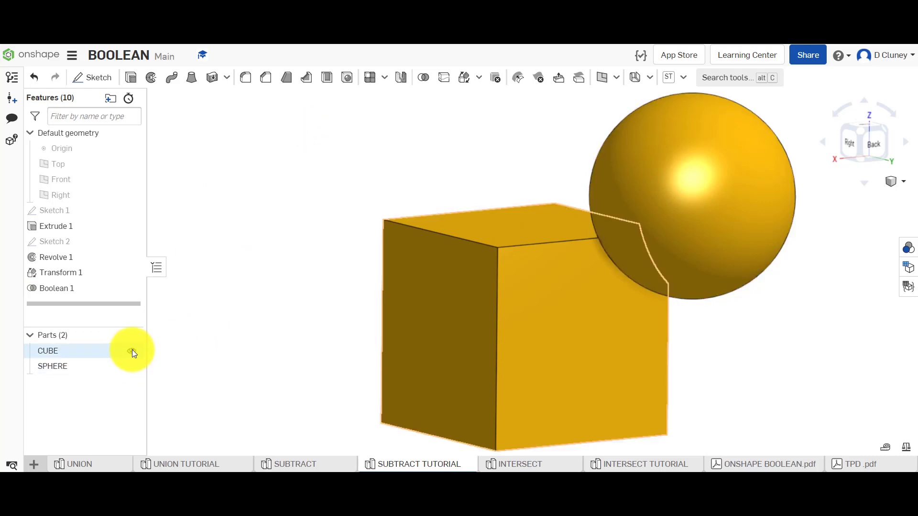
{"action": "mouse_move", "coordinate": [131, 351]}
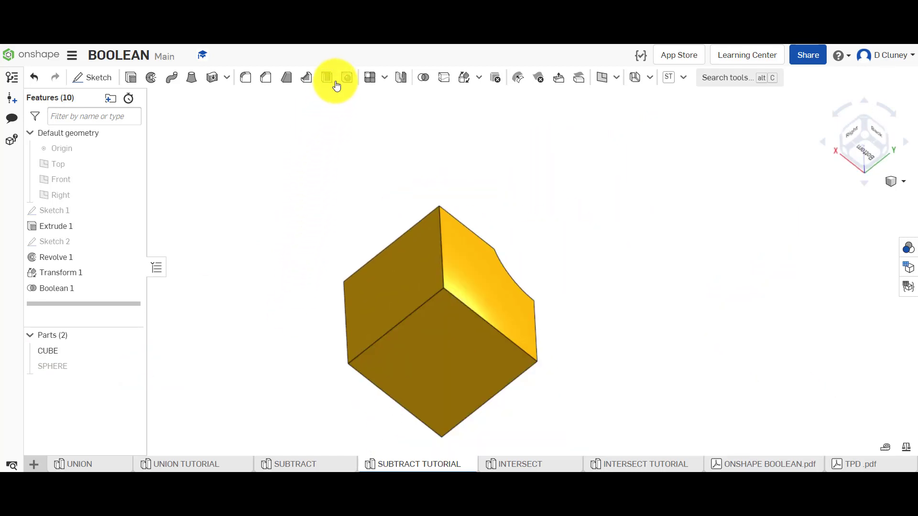
{"action": "left_click", "coordinate": [326, 77]}
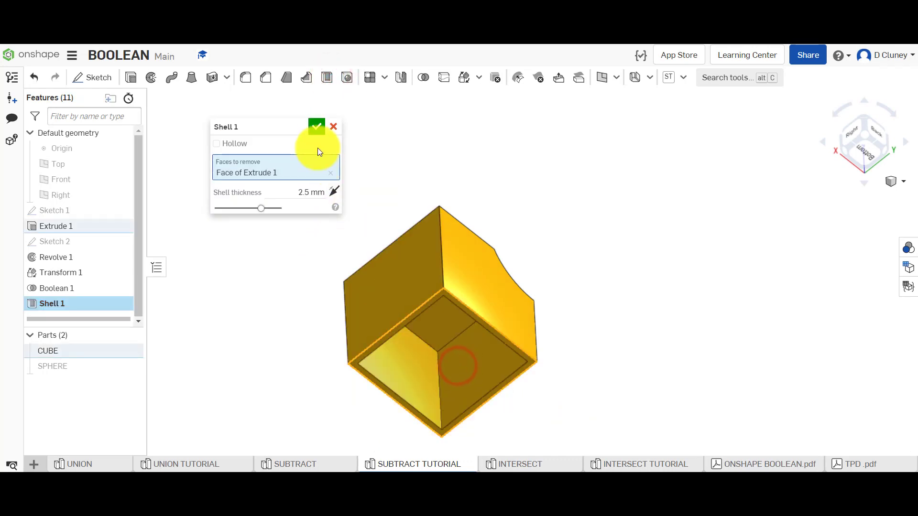
{"action": "left_click", "coordinate": [316, 126]}
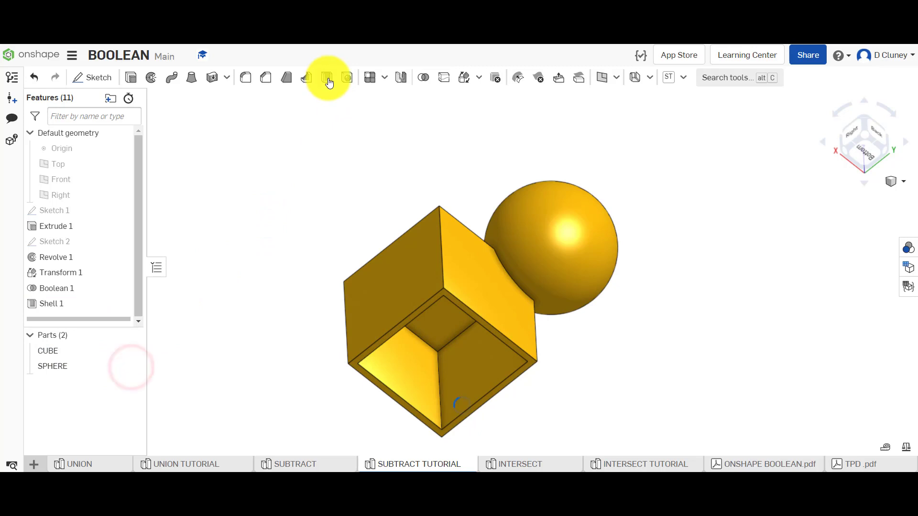
Start a second Shell set to hollow the whole sphere part.
{"action": "left_click", "coordinate": [326, 77]}
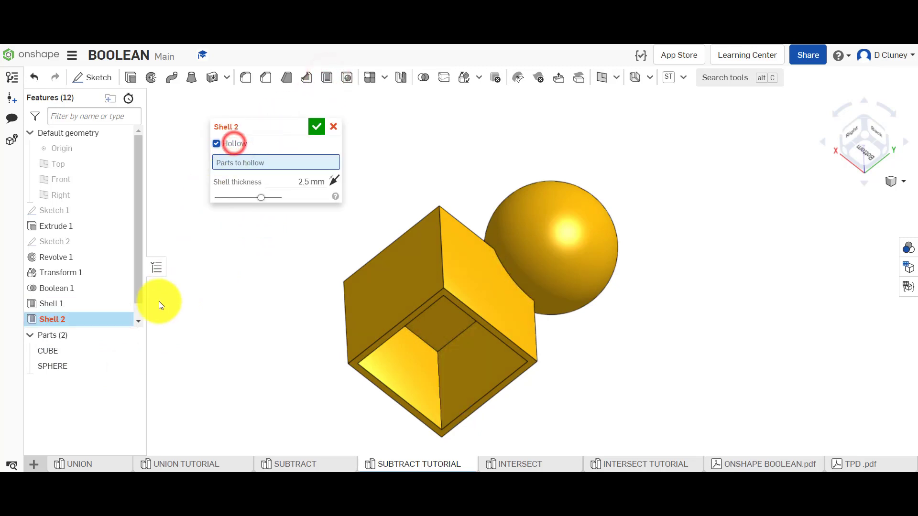
{"action": "left_click", "coordinate": [52, 366]}
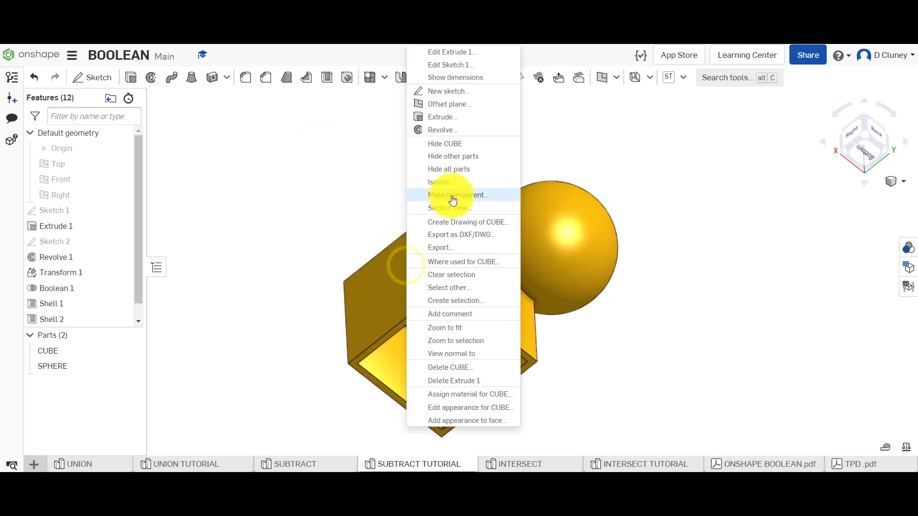
Cut a section view through both parts, push the plane through to see the thin walls, then close it.
{"action": "left_click", "coordinate": [449, 208]}
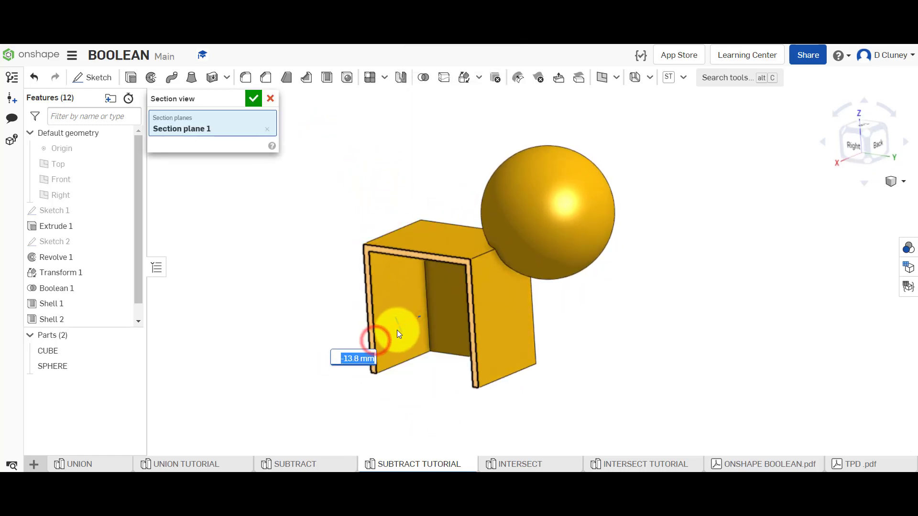
{"action": "left_click_drag", "start_coordinate": [398, 333], "coordinate": [425, 321]}
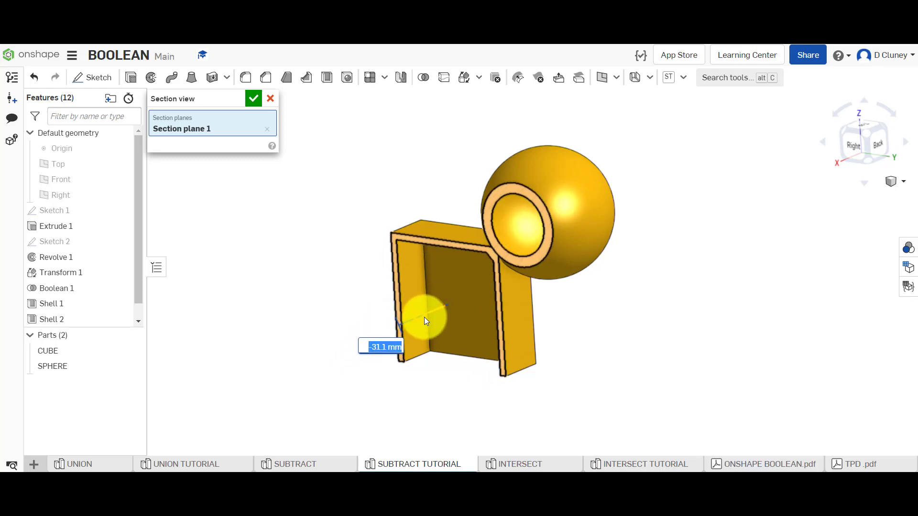
{"action": "left_click_drag", "start_coordinate": [424, 320], "coordinate": [508, 259]}
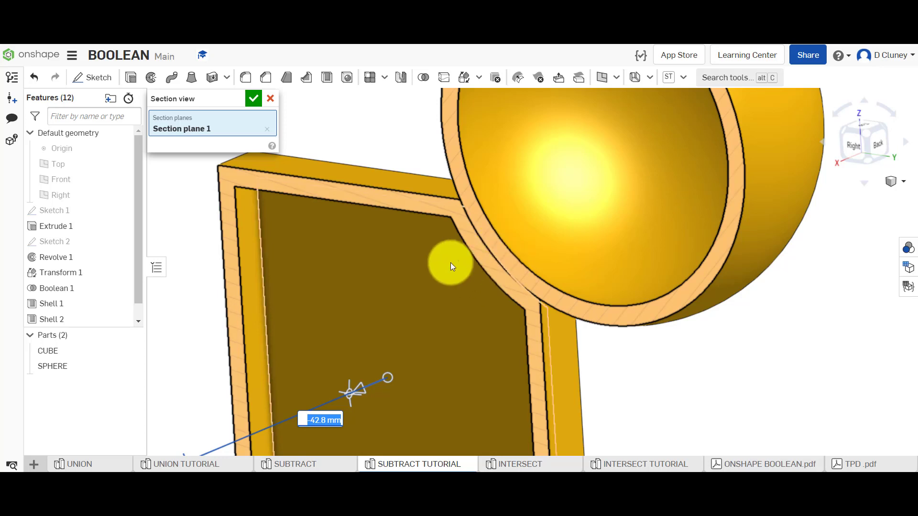
{"action": "left_click", "coordinate": [270, 98]}
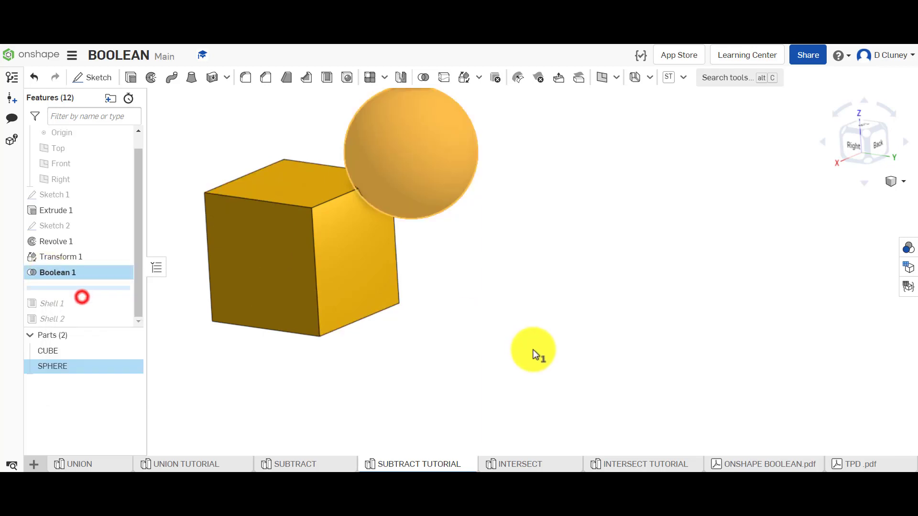
Edit Boolean 1 so CUBE is the tool subtracted from SPHERE as the target.
{"action": "double_click", "coordinate": [57, 272]}
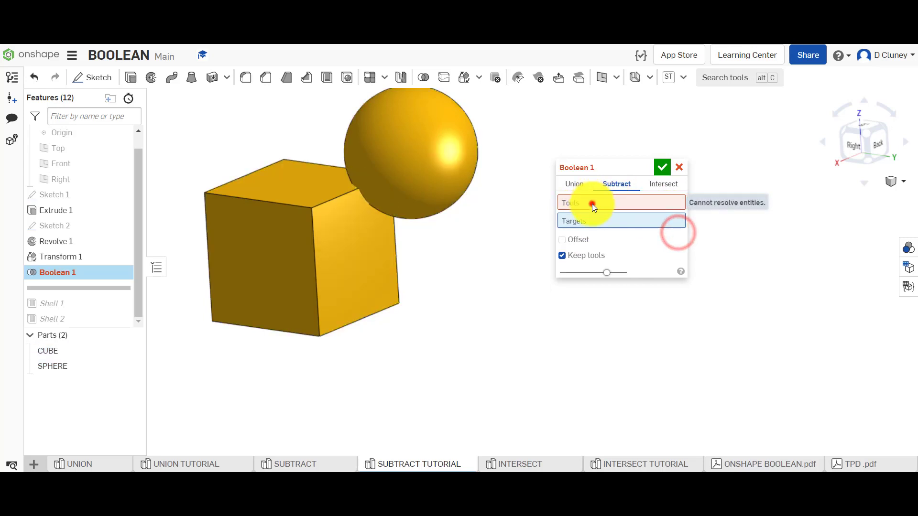
{"action": "left_click", "coordinate": [368, 245]}
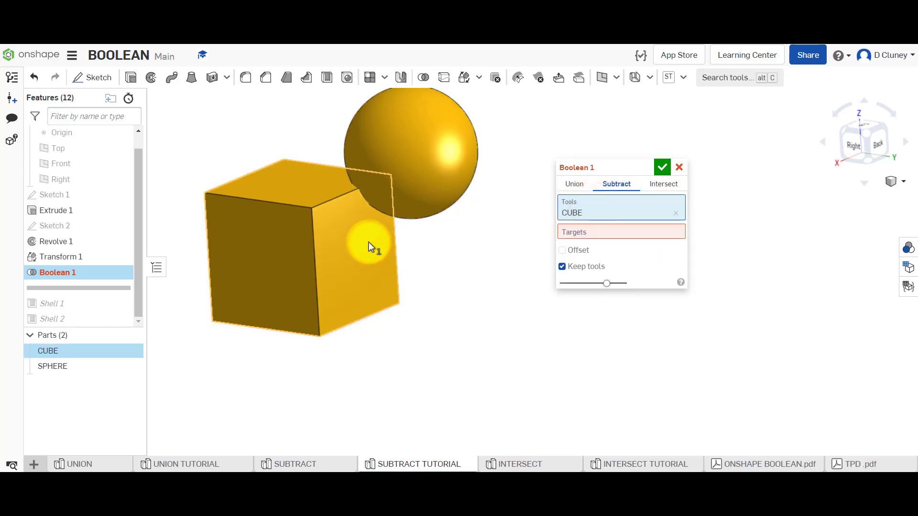
{"action": "left_click", "coordinate": [448, 172]}
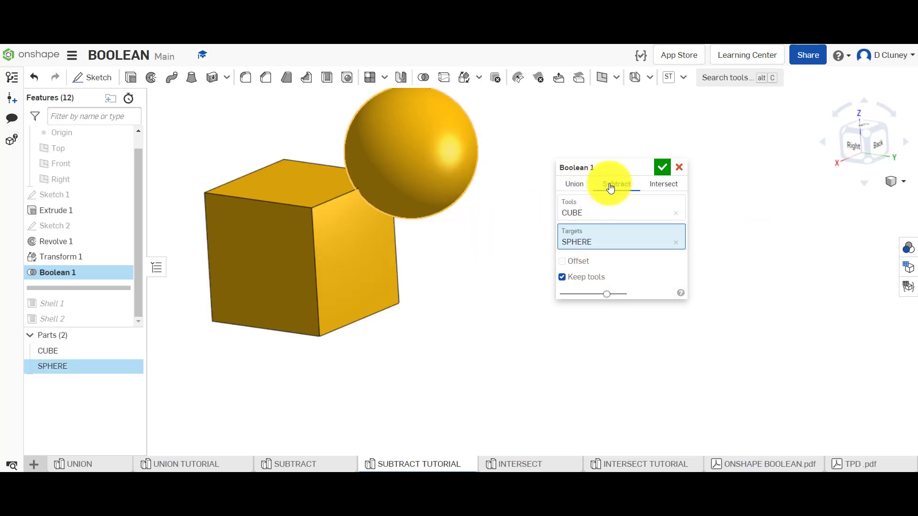
{"action": "left_click", "coordinate": [662, 167]}
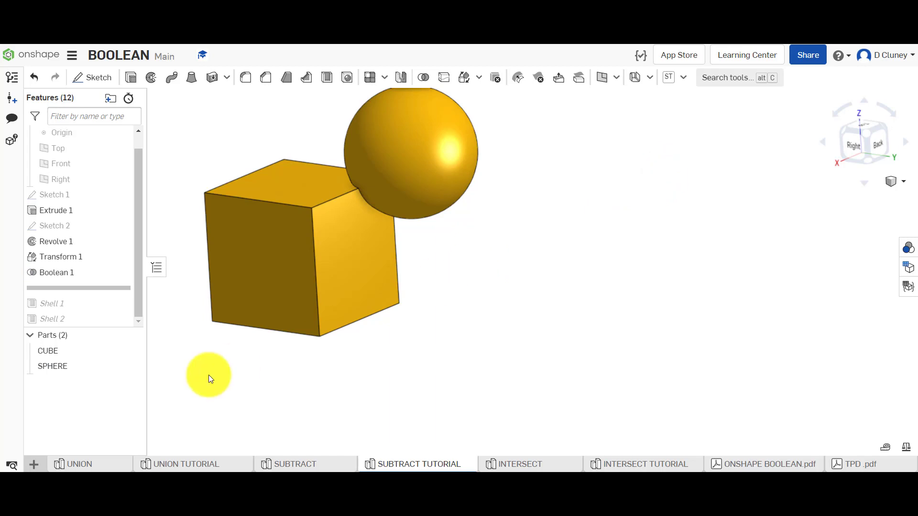
Hide the cube to inspect the bitten sphere, then show it again.
{"action": "left_click", "coordinate": [48, 351]}
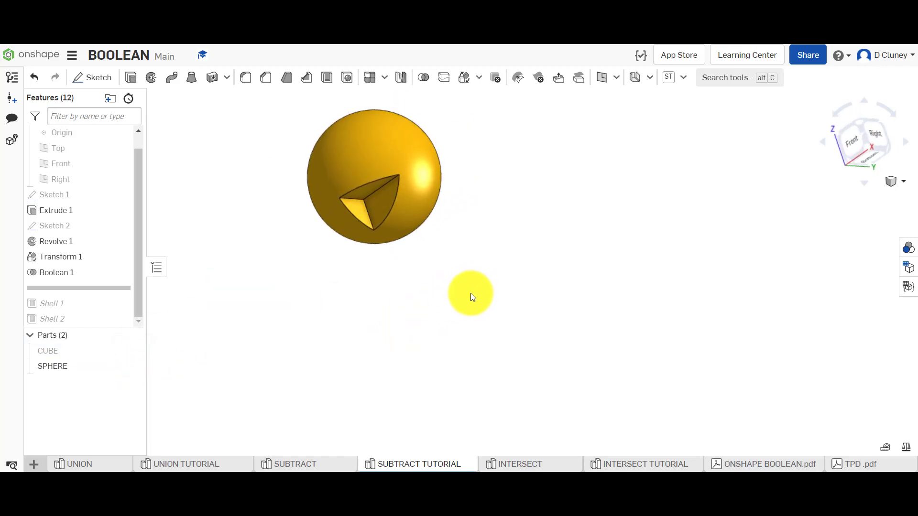
{"action": "left_click_drag", "start_coordinate": [471, 296], "coordinate": [422, 298]}
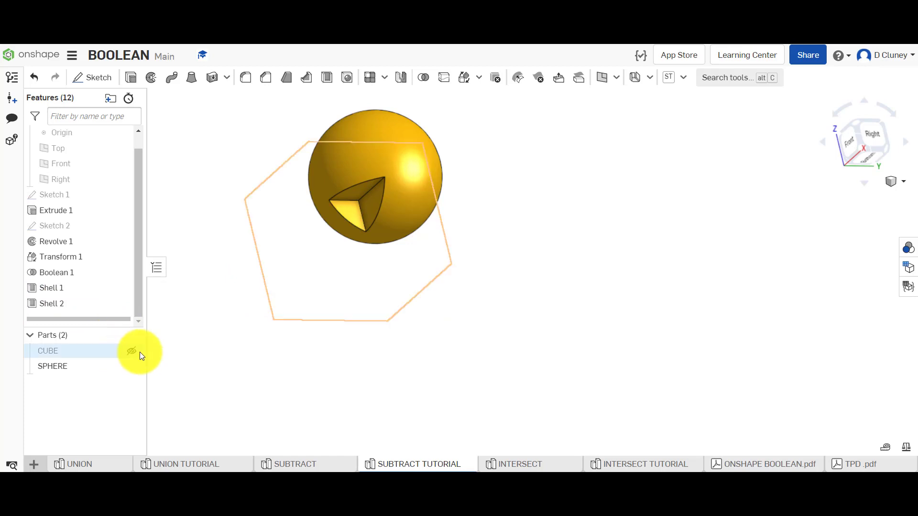
{"action": "left_click", "coordinate": [131, 350]}
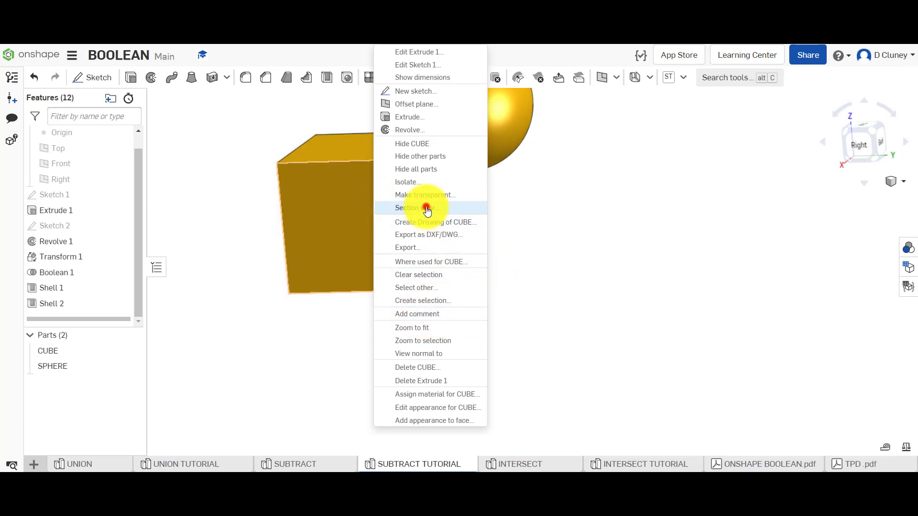
{"action": "left_click", "coordinate": [413, 208]}
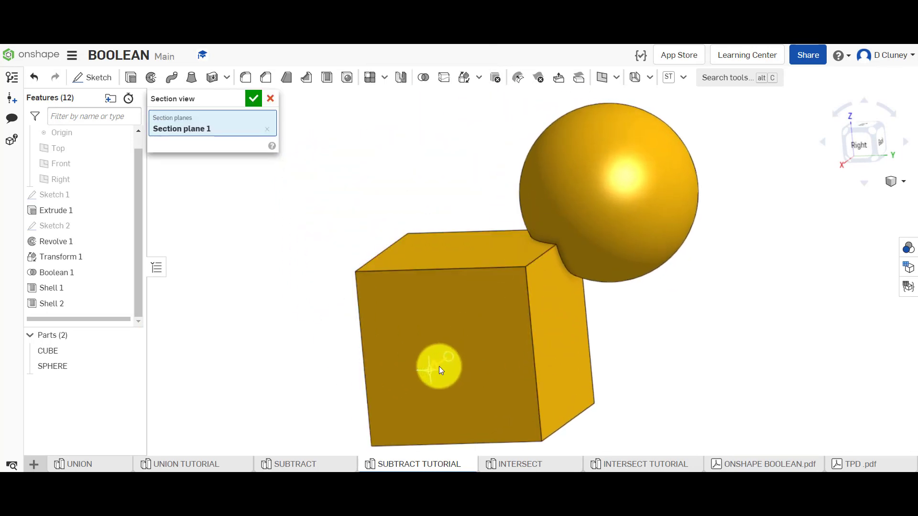
{"action": "left_click_drag", "start_coordinate": [439, 370], "coordinate": [463, 342]}
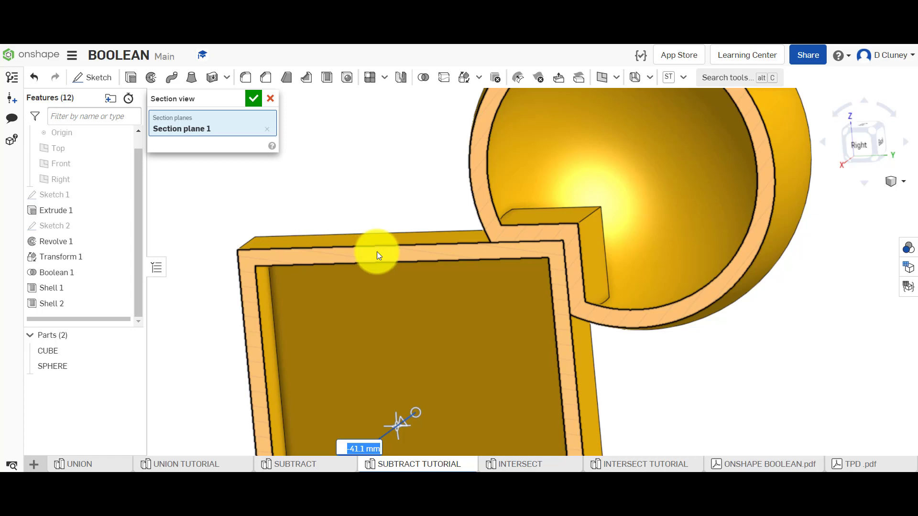
{"action": "mouse_move", "coordinate": [396, 217]}
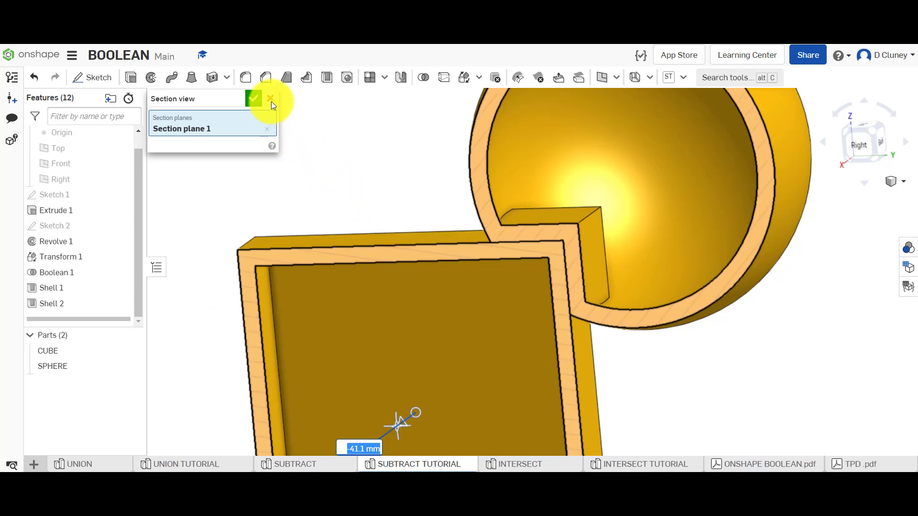
{"action": "left_click", "coordinate": [271, 98]}
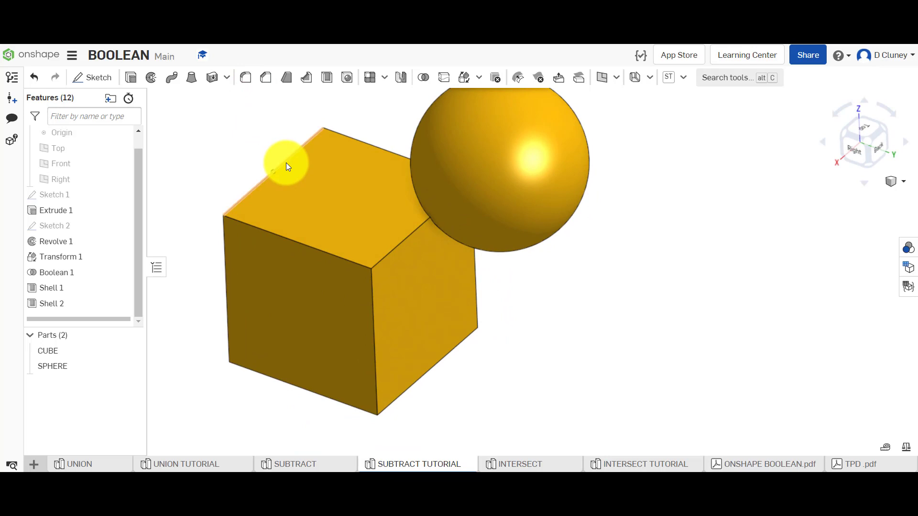
{"action": "mouse_move", "coordinate": [606, 347]}
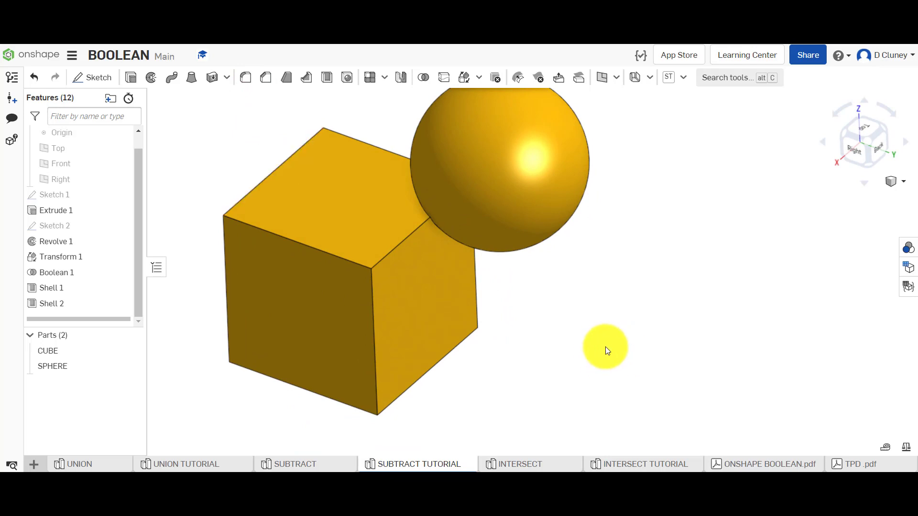
In the INTERSECT studio, roll the feature history forward past Transform 3.
{"action": "left_click", "coordinate": [519, 464]}
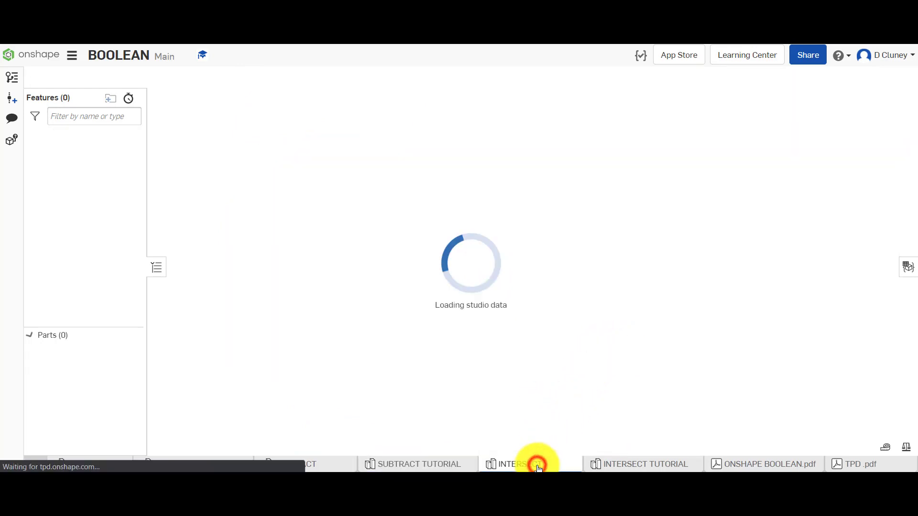
{"action": "left_click", "coordinate": [518, 464]}
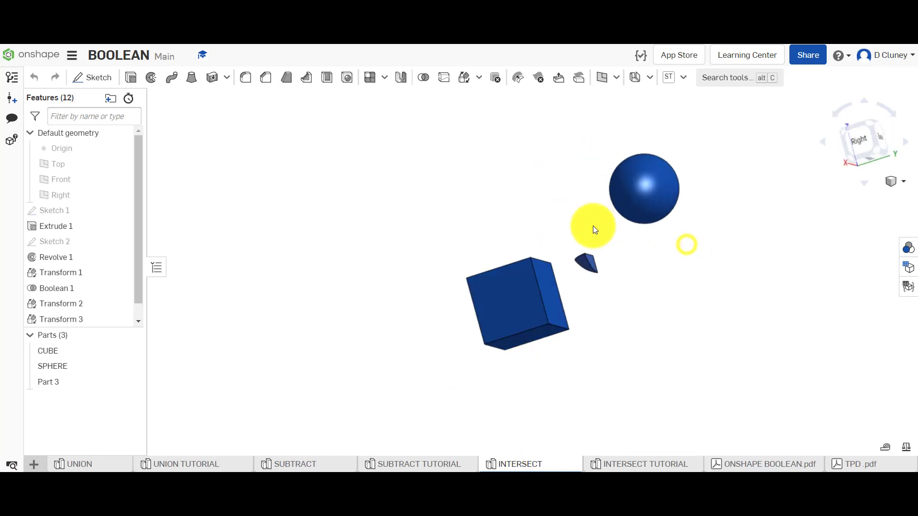
{"action": "left_click_drag", "start_coordinate": [595, 228], "coordinate": [608, 263]}
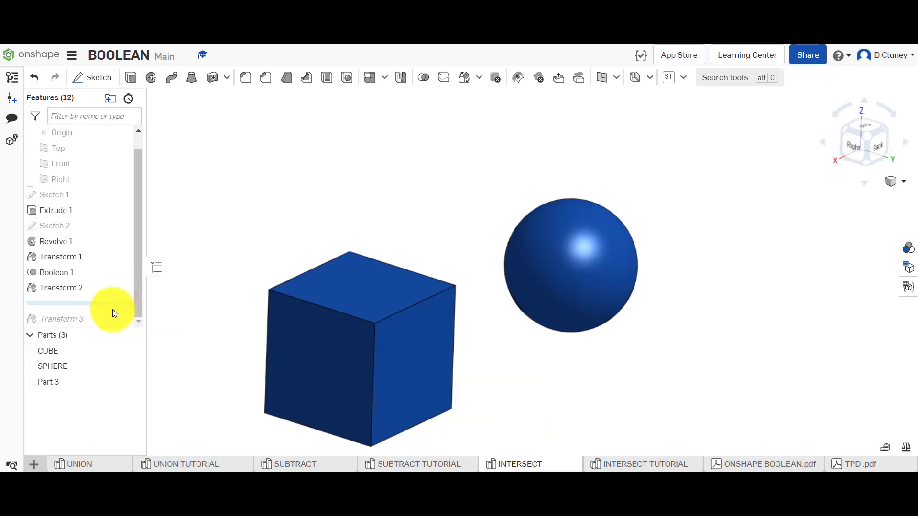
{"action": "left_click", "coordinate": [62, 318]}
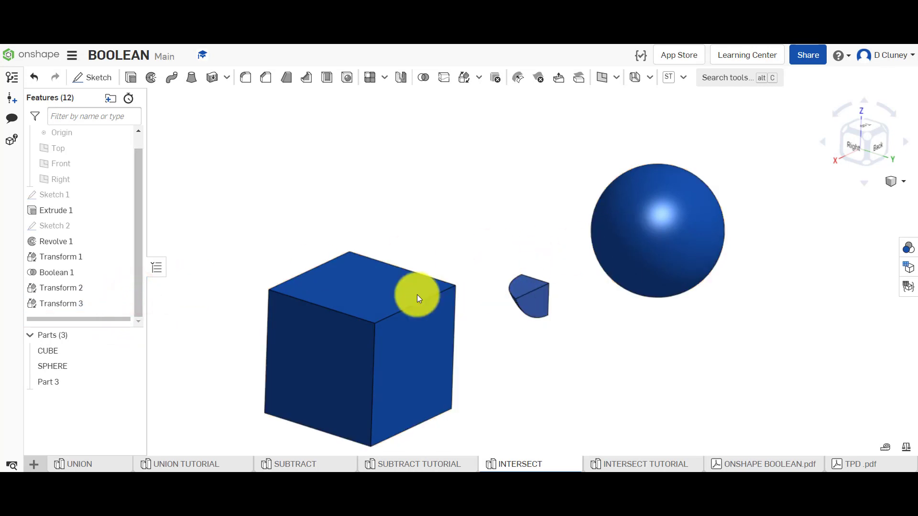
{"action": "mouse_move", "coordinate": [592, 357]}
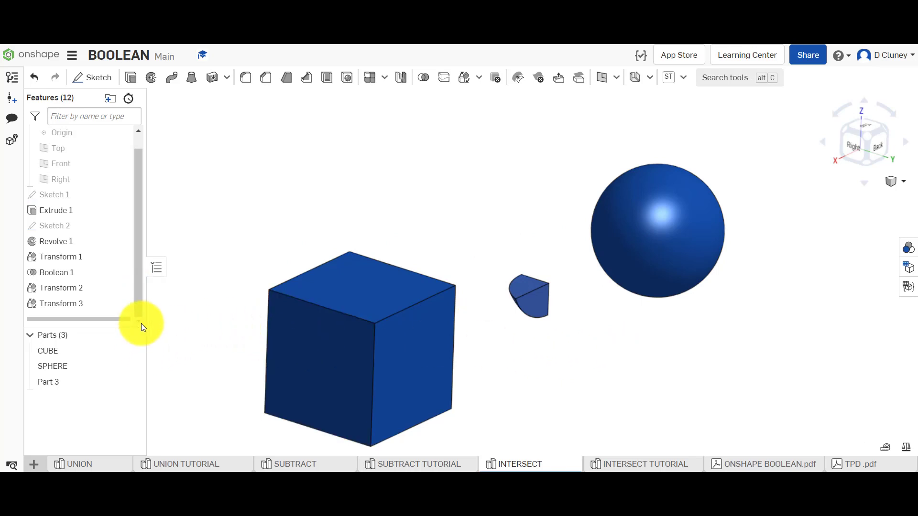
Select the intersection piece Part 3, then switch to the INTERSECT TUTORIAL studio.
{"action": "left_click", "coordinate": [48, 382]}
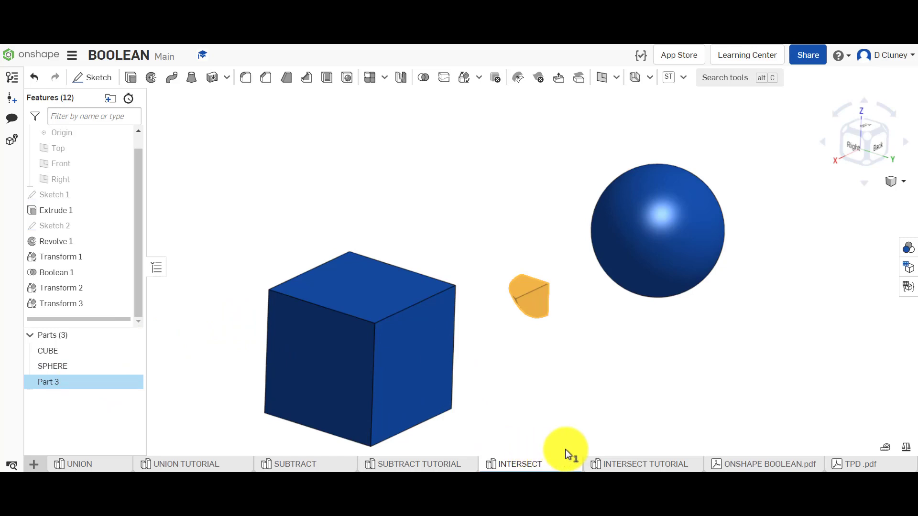
{"action": "left_click", "coordinate": [645, 463]}
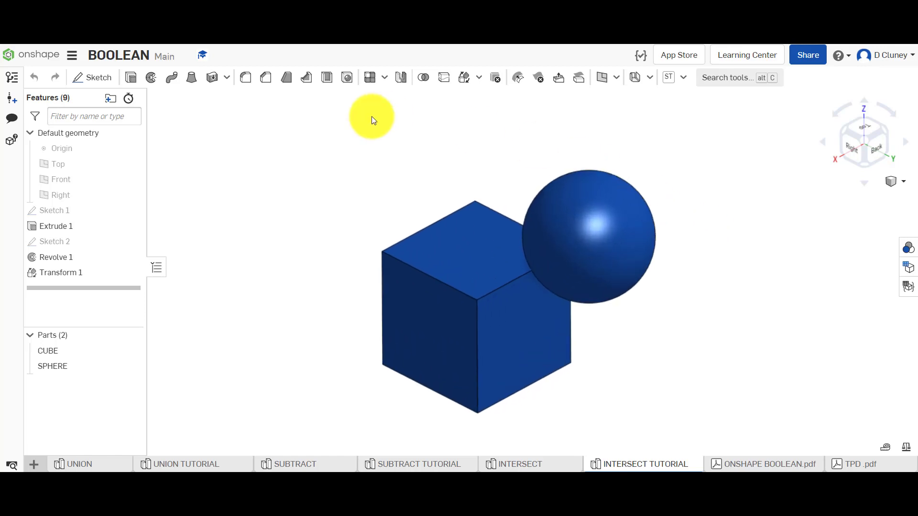
Create a Boolean intersect of SPHERE and CUBE leaving only the overlap wedge.
{"action": "left_click", "coordinate": [424, 77]}
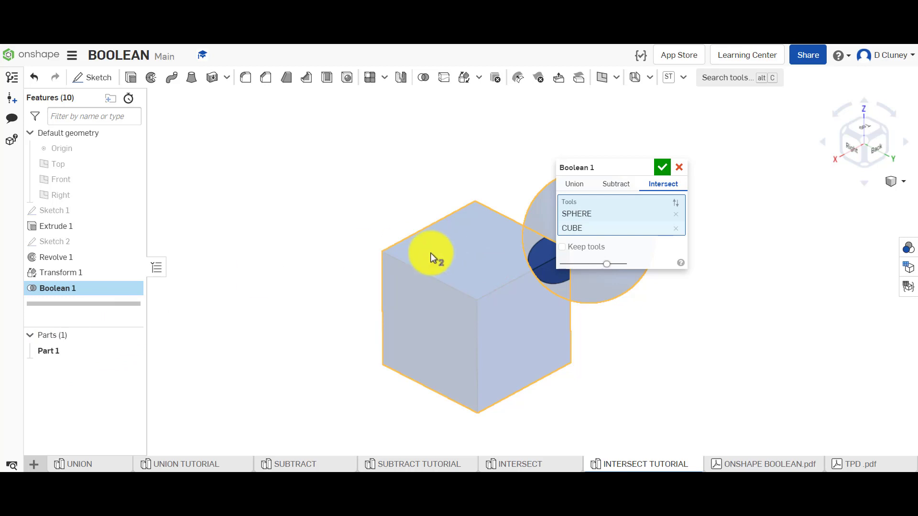
{"action": "left_click_drag", "start_coordinate": [576, 167], "coordinate": [301, 149]}
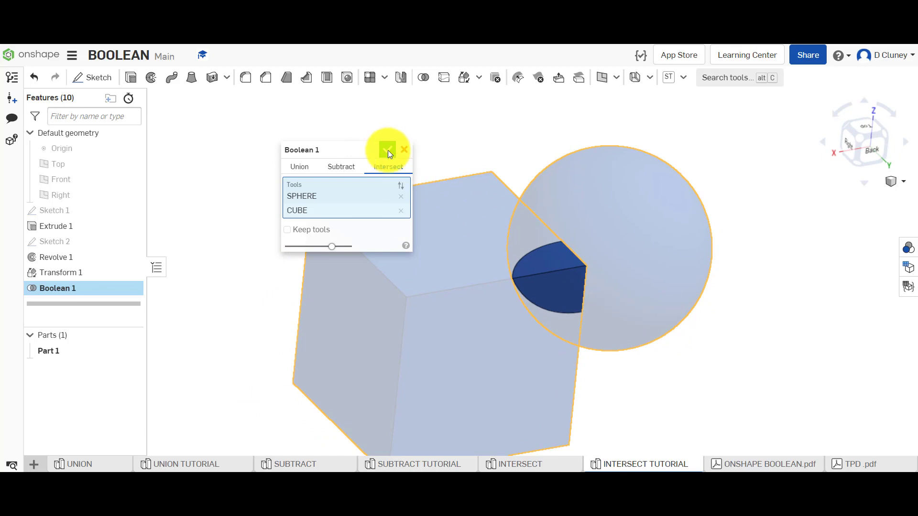
{"action": "left_click", "coordinate": [388, 150]}
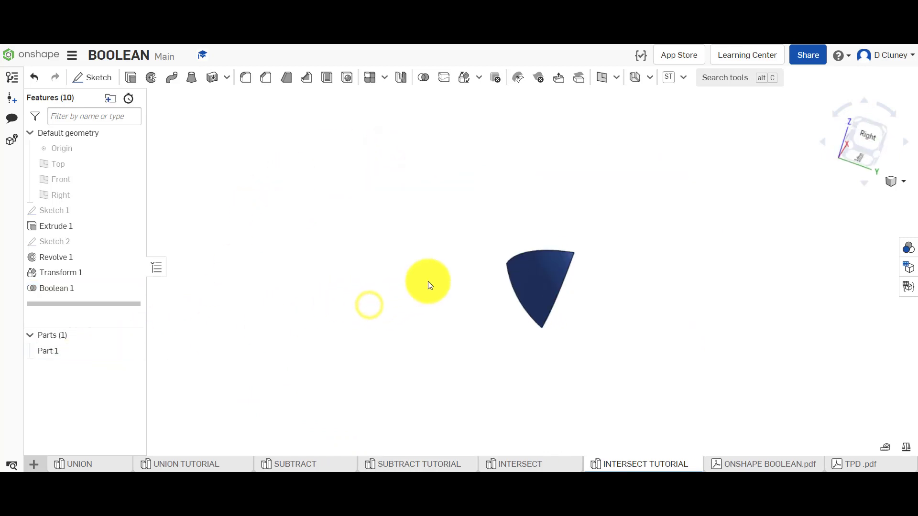
Edit Boolean 1 to Keep tools so CUBE and SPHERE remain beside Part 3.
{"action": "right_click", "coordinate": [57, 288]}
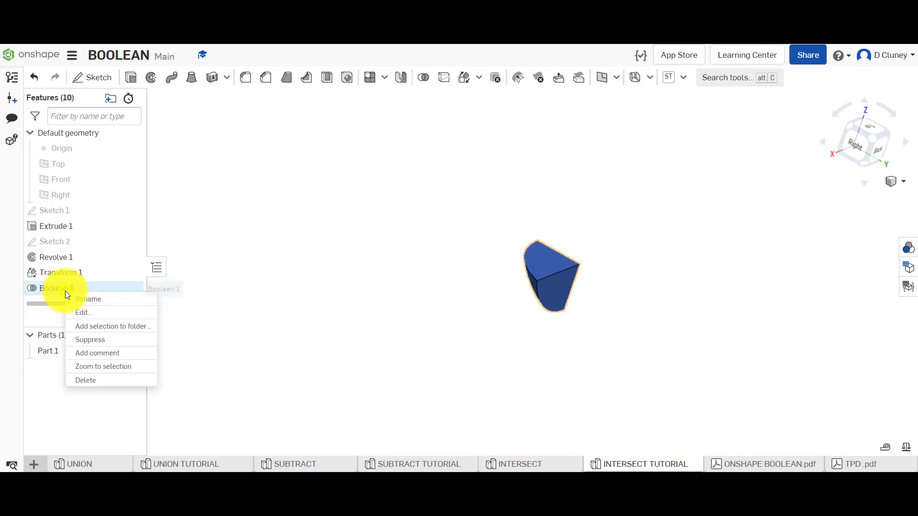
{"action": "left_click", "coordinate": [83, 312]}
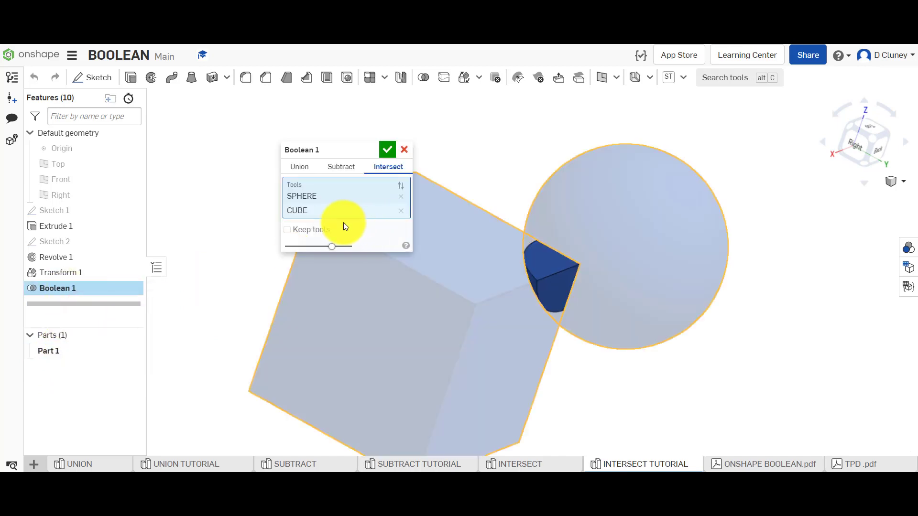
{"action": "left_click", "coordinate": [387, 149]}
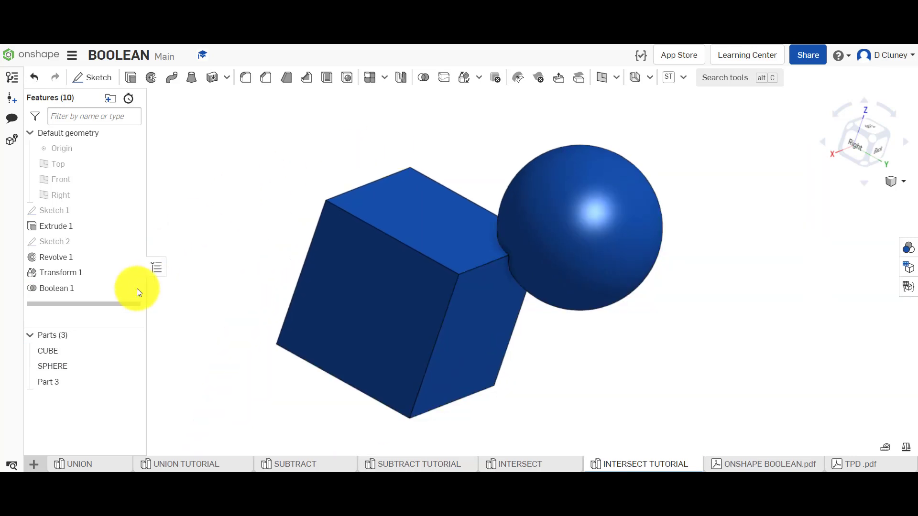
{"action": "left_click", "coordinate": [47, 381]}
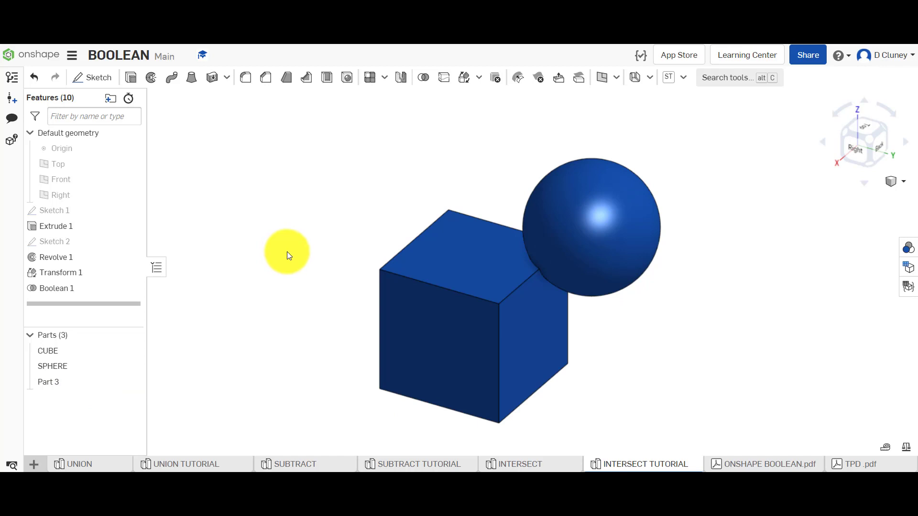
{"action": "mouse_move", "coordinate": [319, 229]}
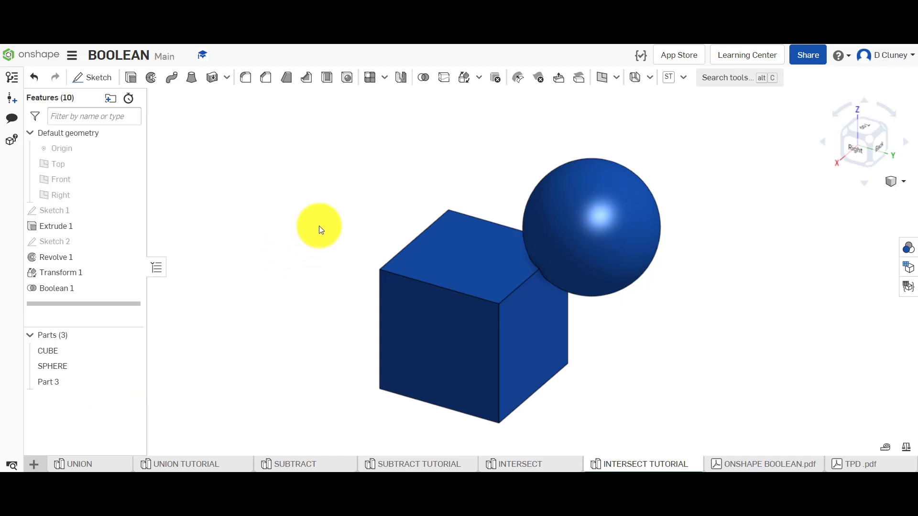
{"action": "mouse_move", "coordinate": [236, 150]}
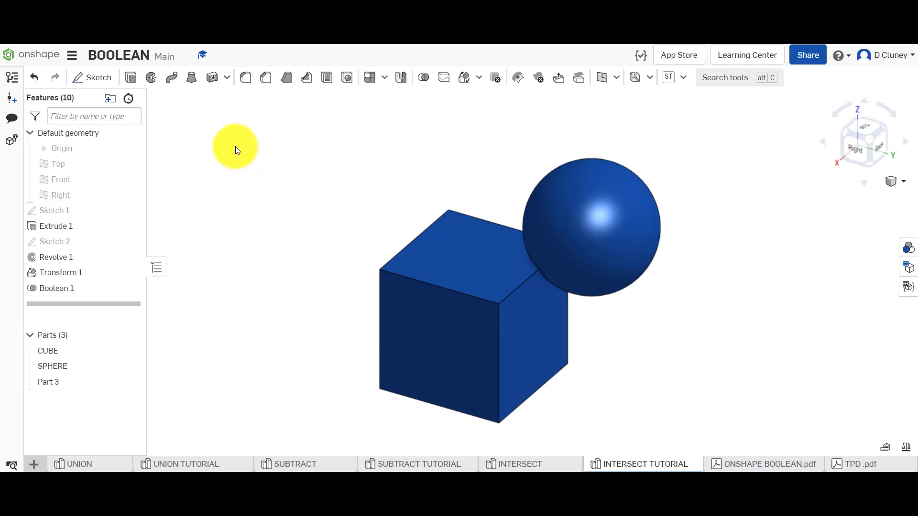
{"action": "left_click_drag", "start_coordinate": [237, 150], "coordinate": [438, 215]}
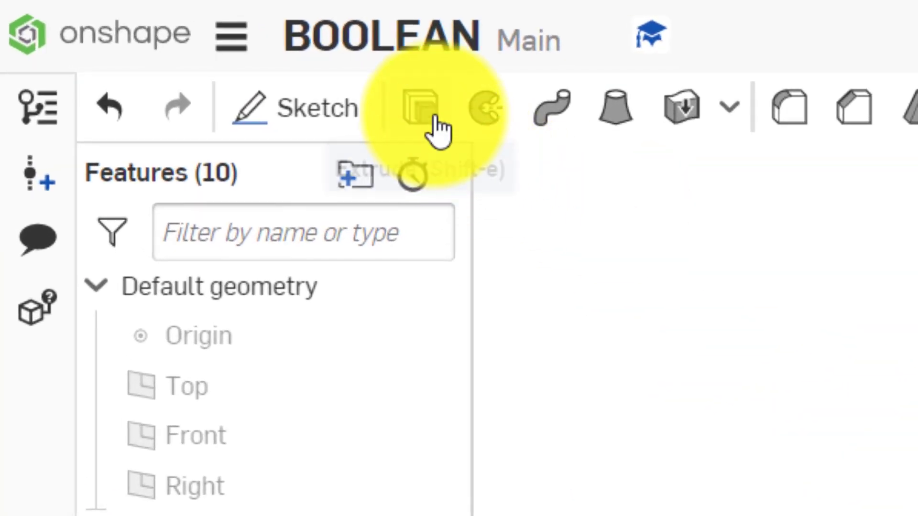
{"action": "mouse_move", "coordinate": [483, 109]}
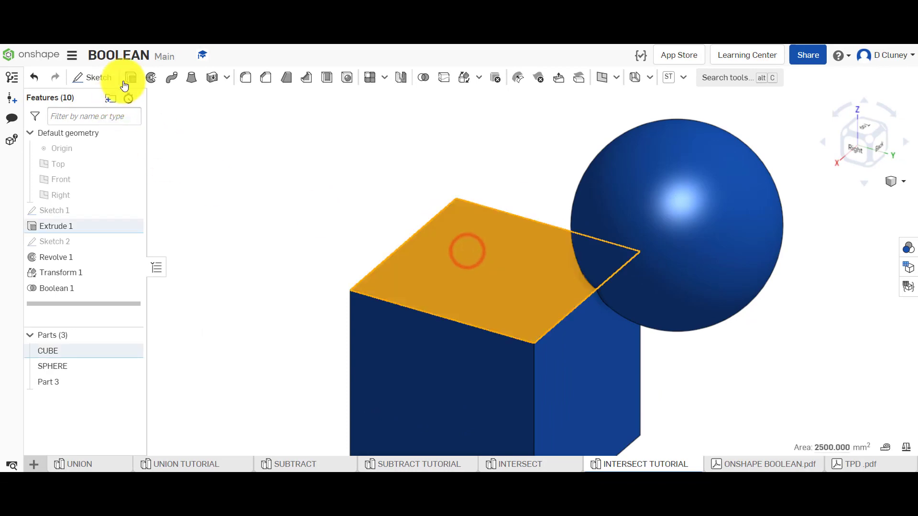
{"action": "left_click", "coordinate": [130, 77]}
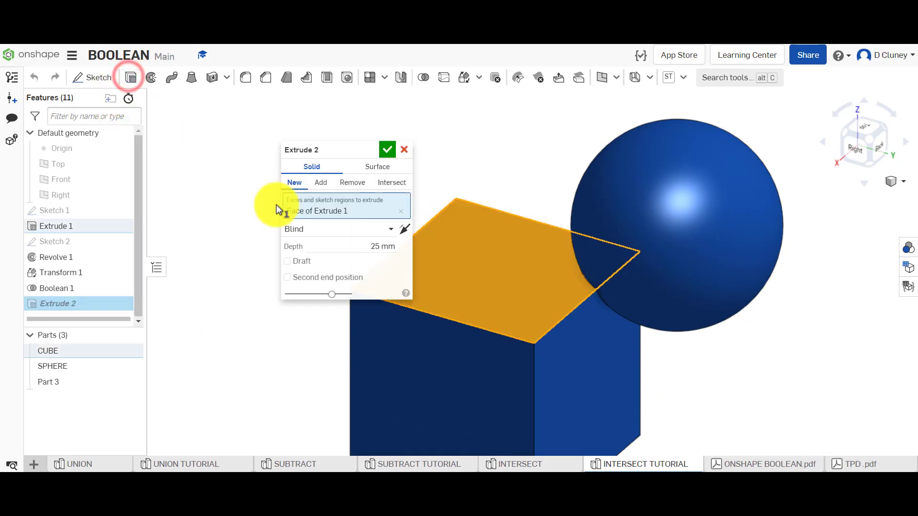
{"action": "left_click", "coordinate": [352, 182]}
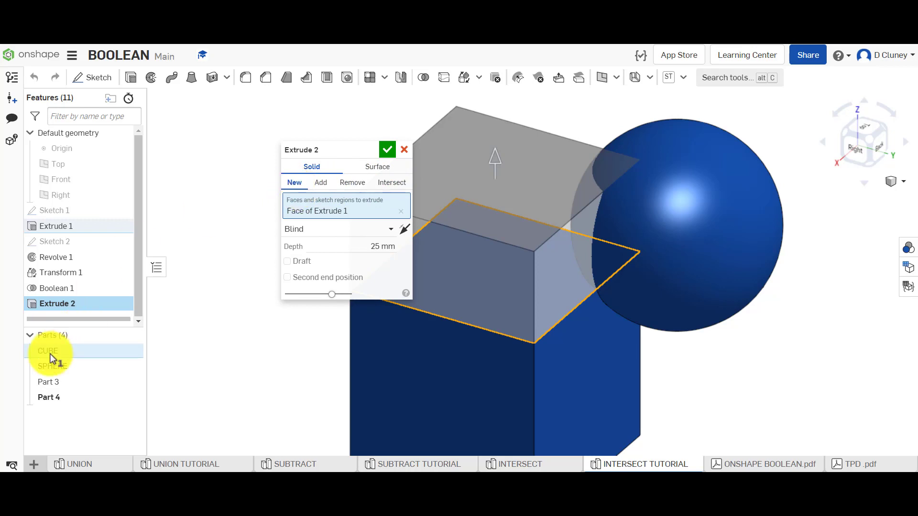
{"action": "left_click", "coordinate": [320, 182]}
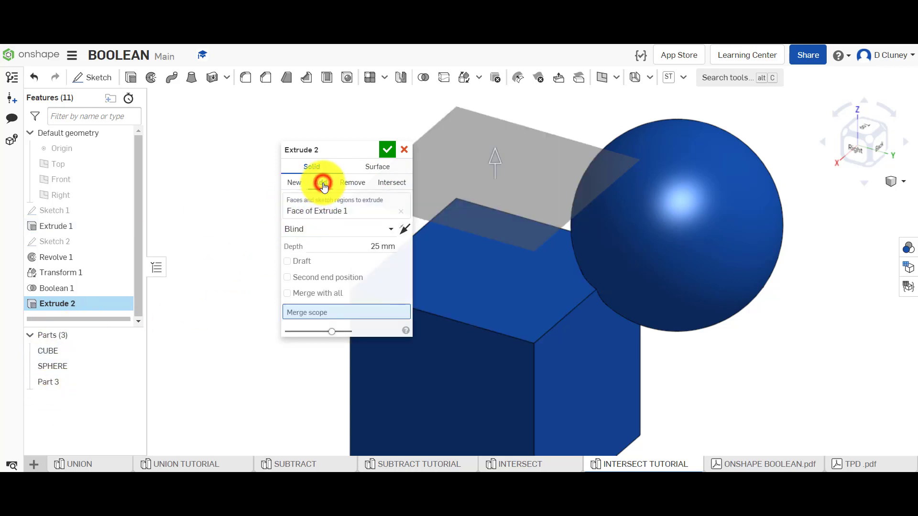
{"action": "left_click", "coordinate": [320, 182]}
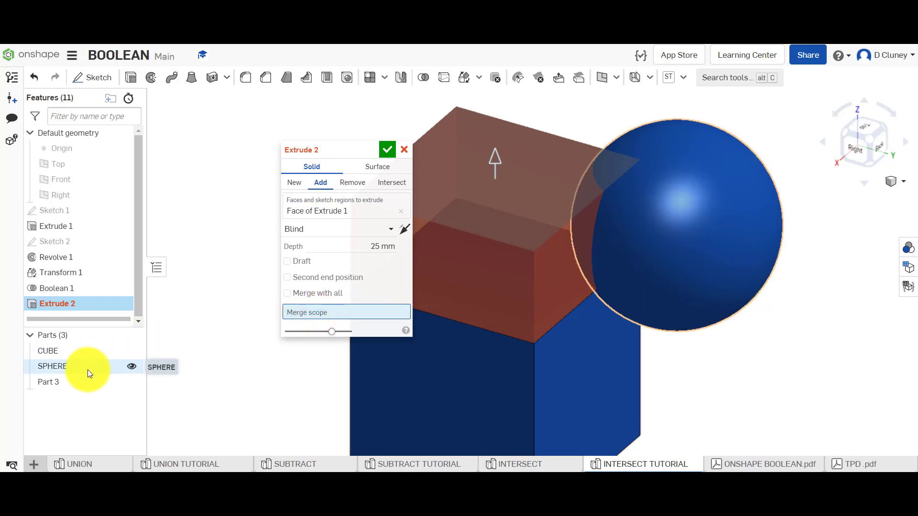
{"action": "left_click", "coordinate": [48, 350]}
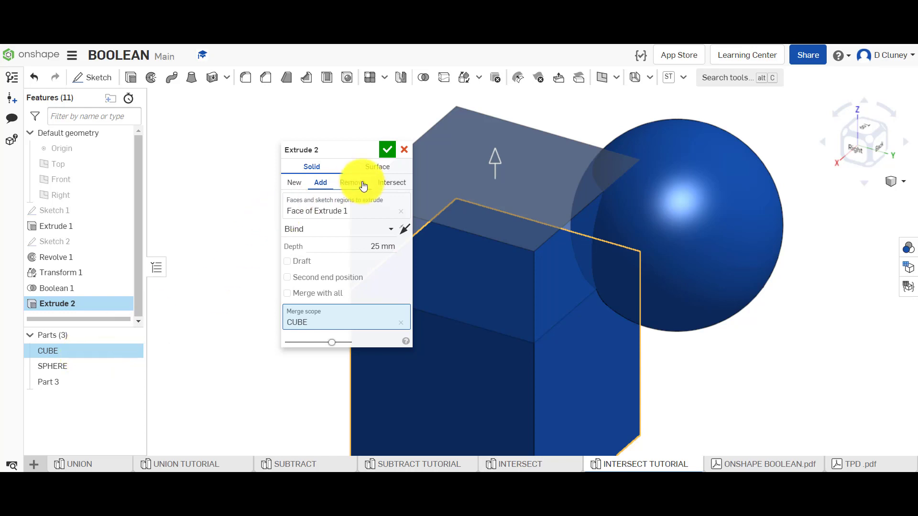
{"action": "left_click", "coordinate": [352, 182]}
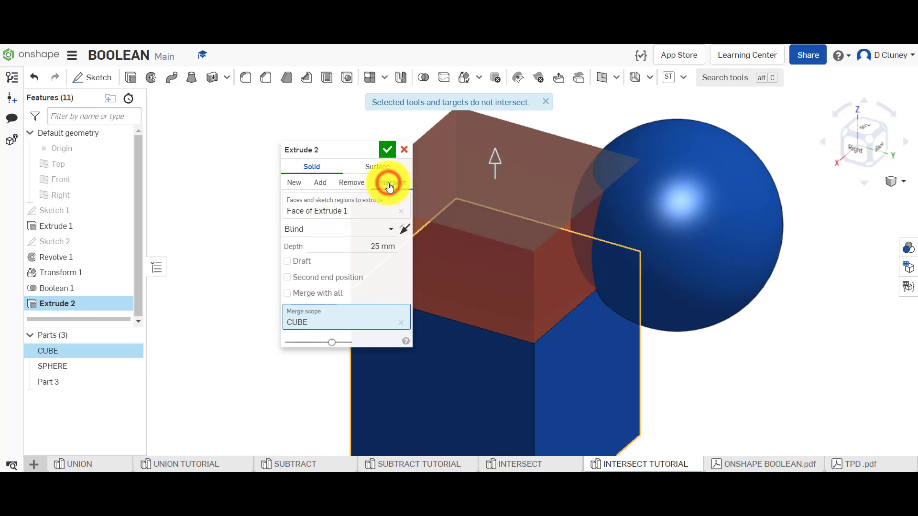
{"action": "left_click", "coordinate": [390, 182]}
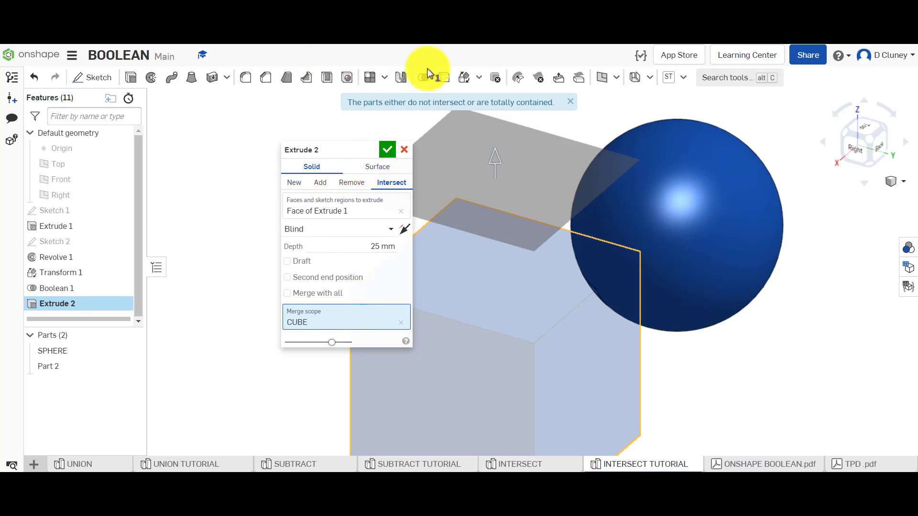
{"action": "mouse_move", "coordinate": [427, 79]}
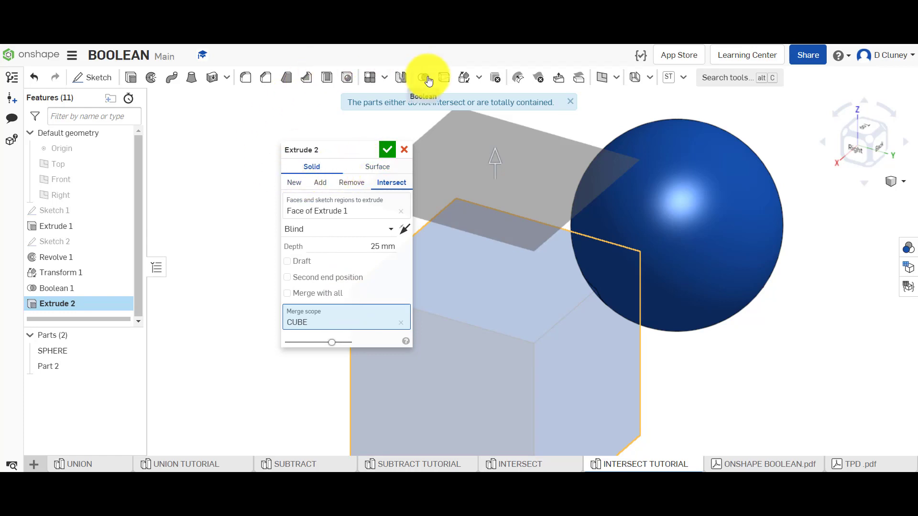
{"action": "mouse_move", "coordinate": [424, 81]}
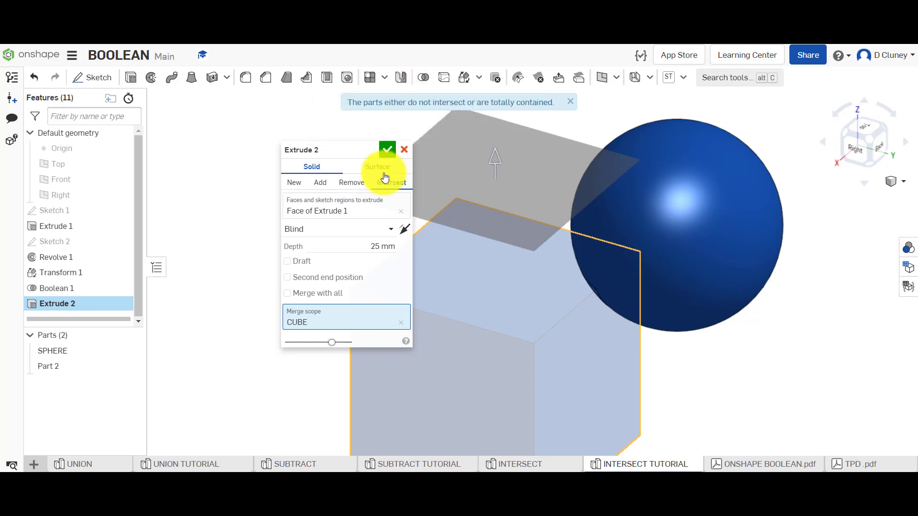
{"action": "left_click", "coordinate": [386, 149]}
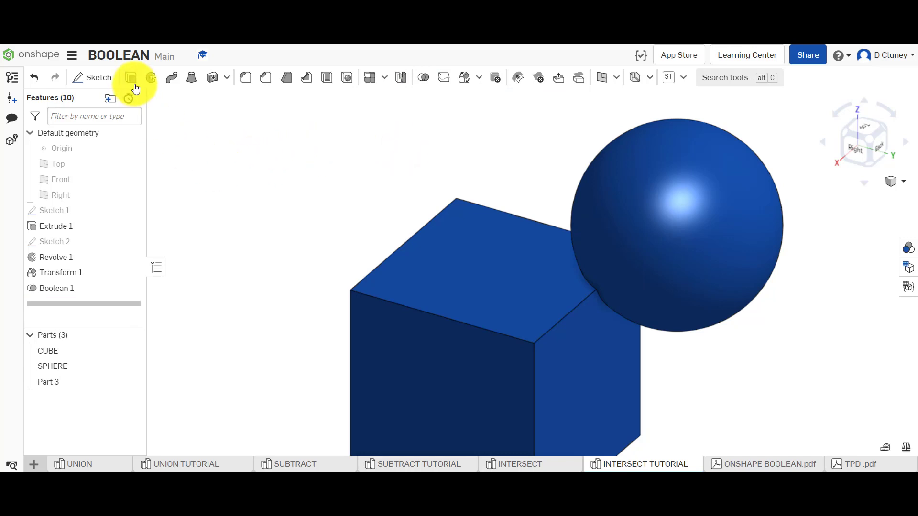
{"action": "mouse_move", "coordinate": [171, 78]}
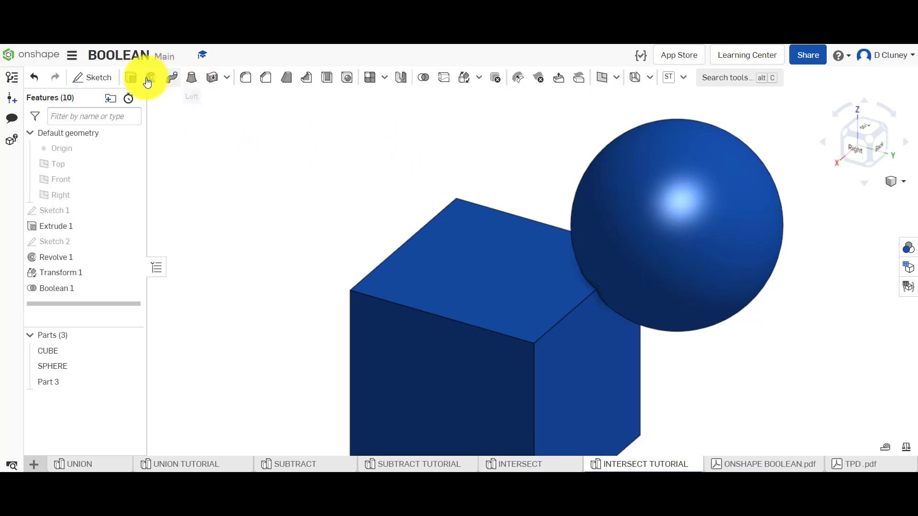
{"action": "mouse_move", "coordinate": [182, 76]}
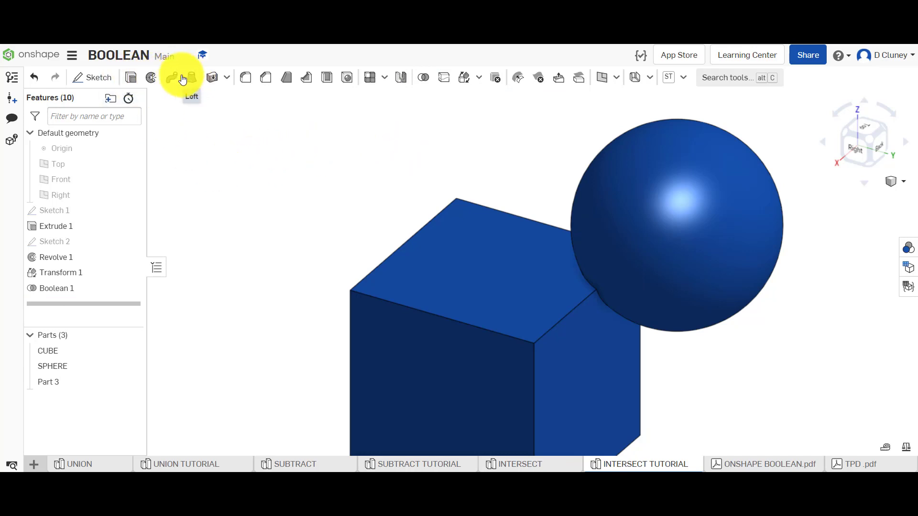